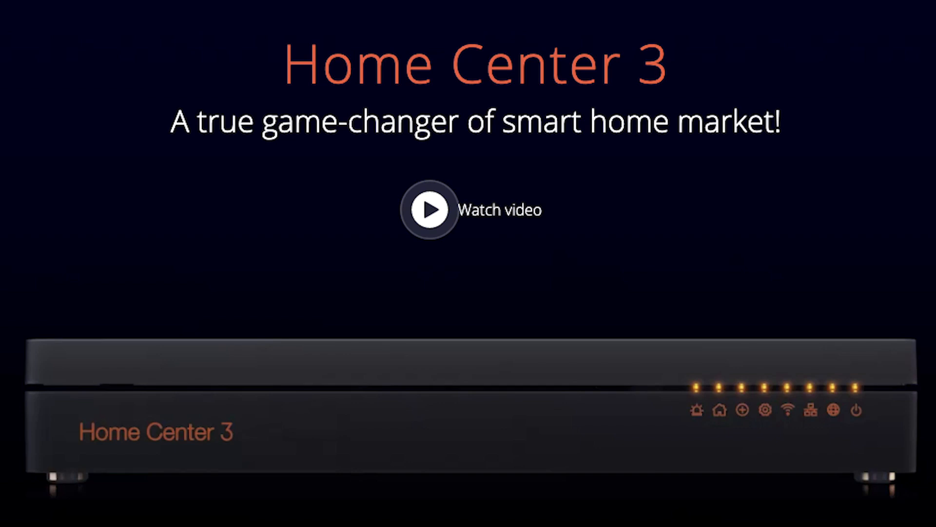
- From Settings > Devices, add a new device and start Z-Wave inclusion
{"action": "left_click", "coordinate": [429, 210]}
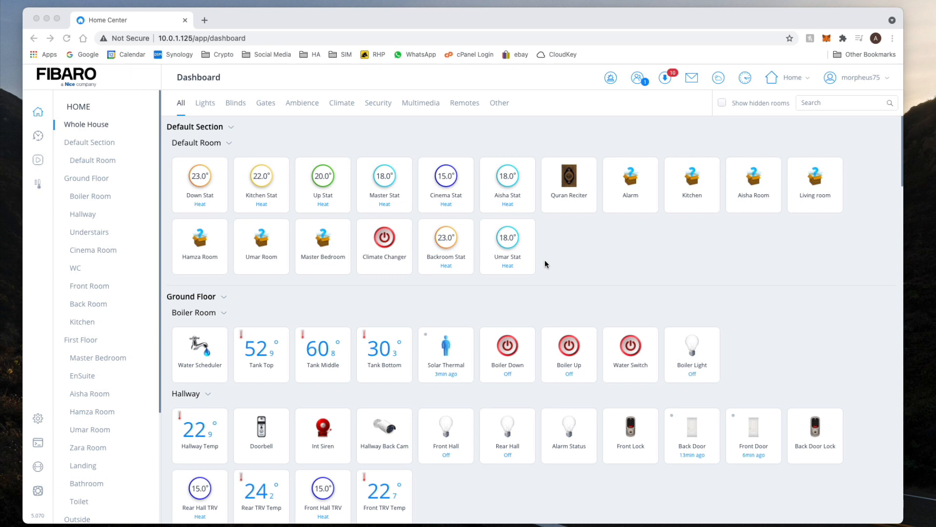
{"action": "mouse_move", "coordinate": [572, 261]}
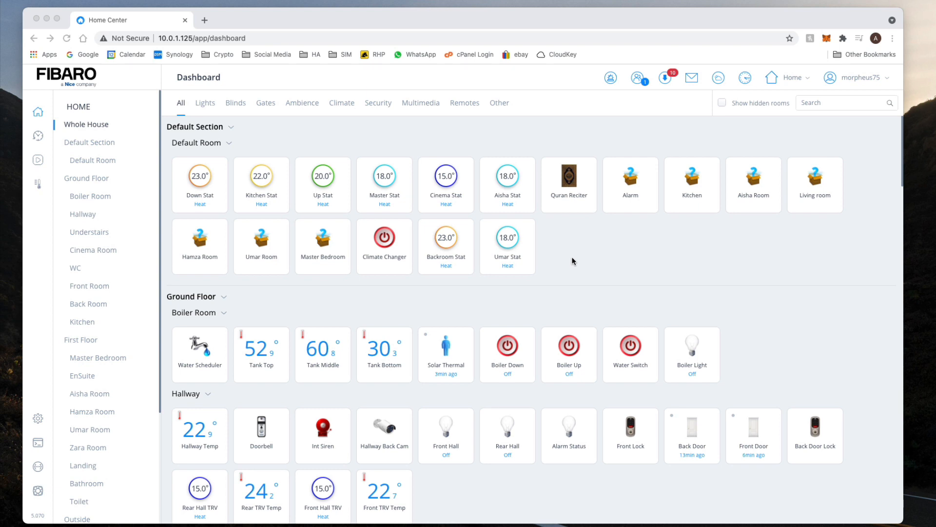
{"action": "mouse_move", "coordinate": [553, 292]}
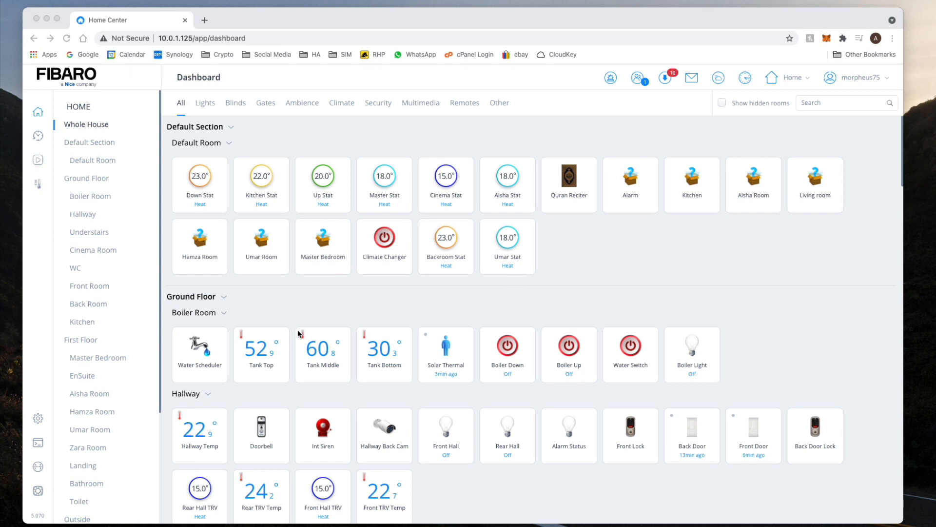
{"action": "mouse_move", "coordinate": [462, 273]}
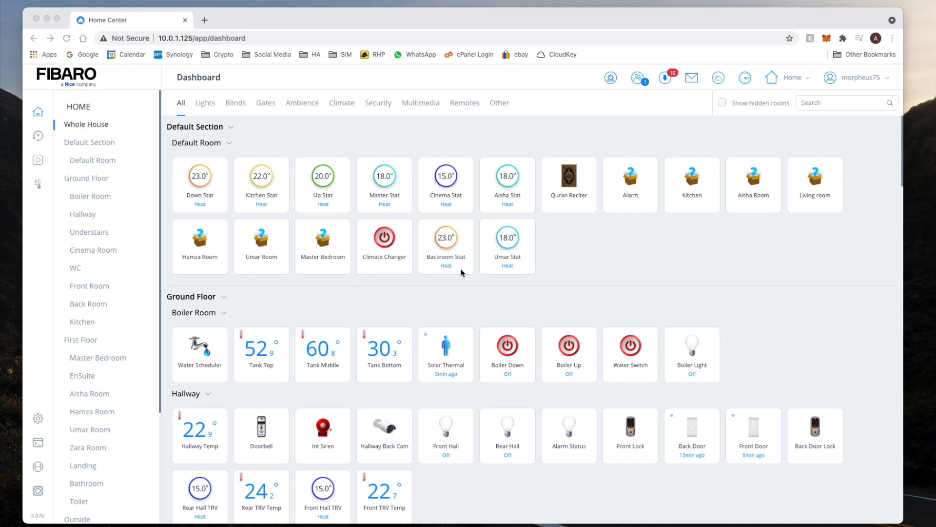
{"action": "mouse_move", "coordinate": [124, 360]}
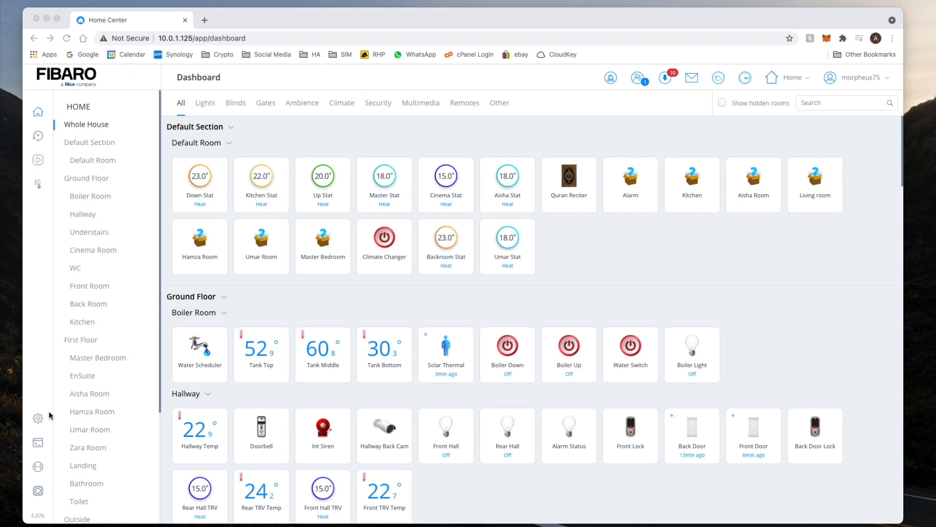
{"action": "mouse_move", "coordinate": [49, 417]}
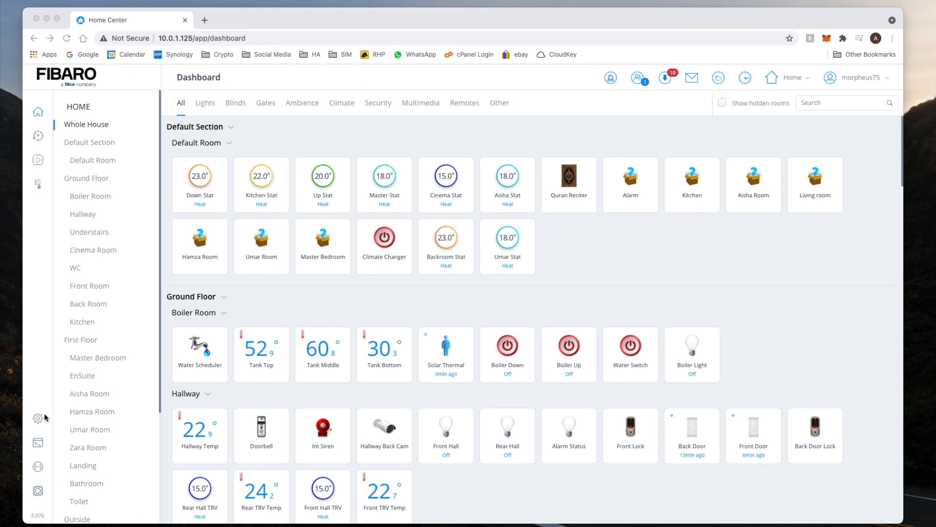
{"action": "mouse_move", "coordinate": [38, 418]}
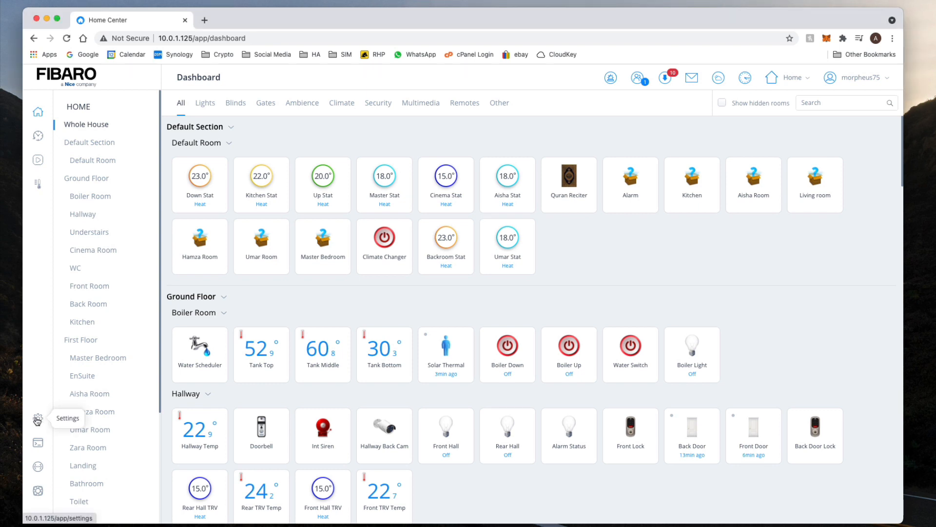
{"action": "left_click", "coordinate": [37, 419]}
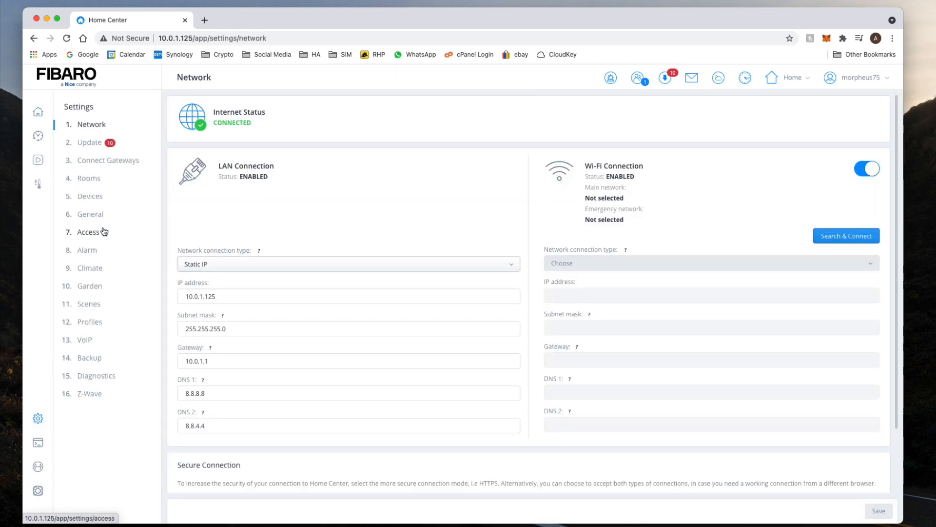
{"action": "left_click", "coordinate": [90, 196]}
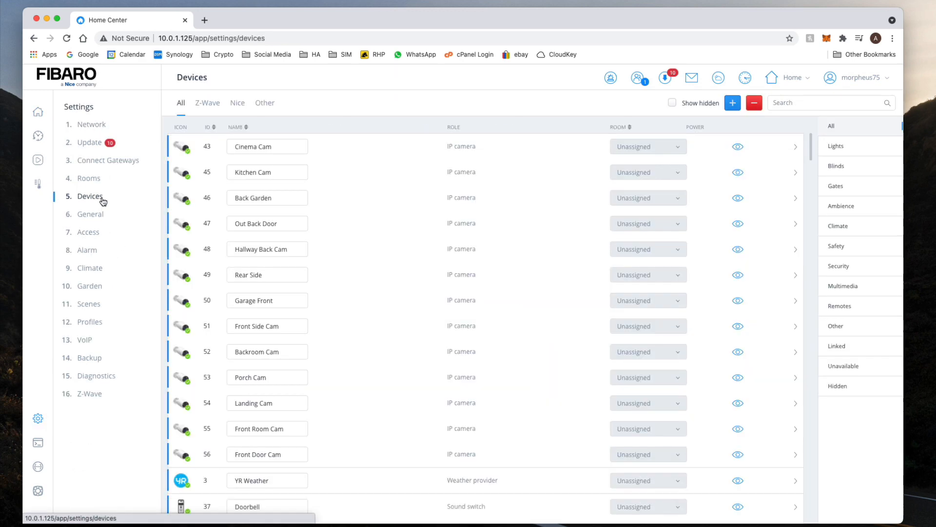
{"action": "left_click", "coordinate": [733, 103]}
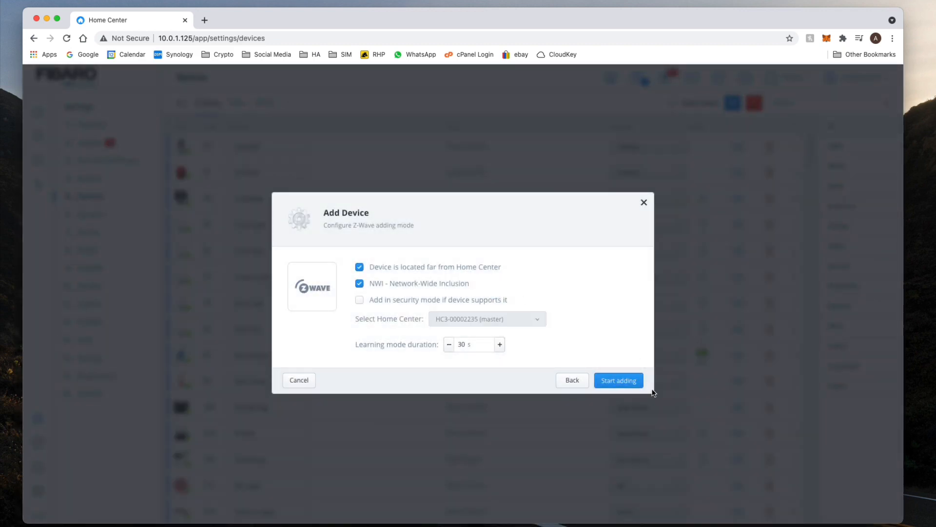
{"action": "left_click", "coordinate": [618, 379]}
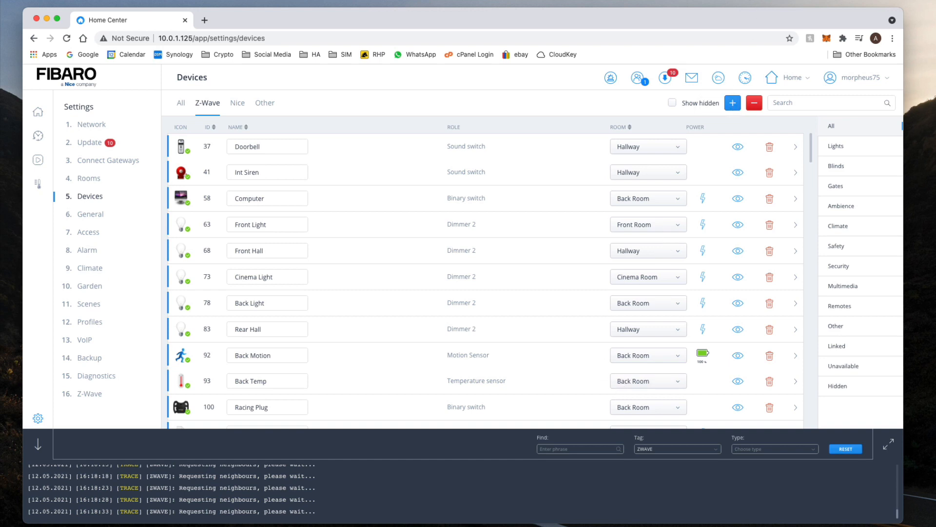
- Close the activity log console to reveal the Z-Wave device list with the new KeyFob
{"action": "left_click", "coordinate": [898, 19]}
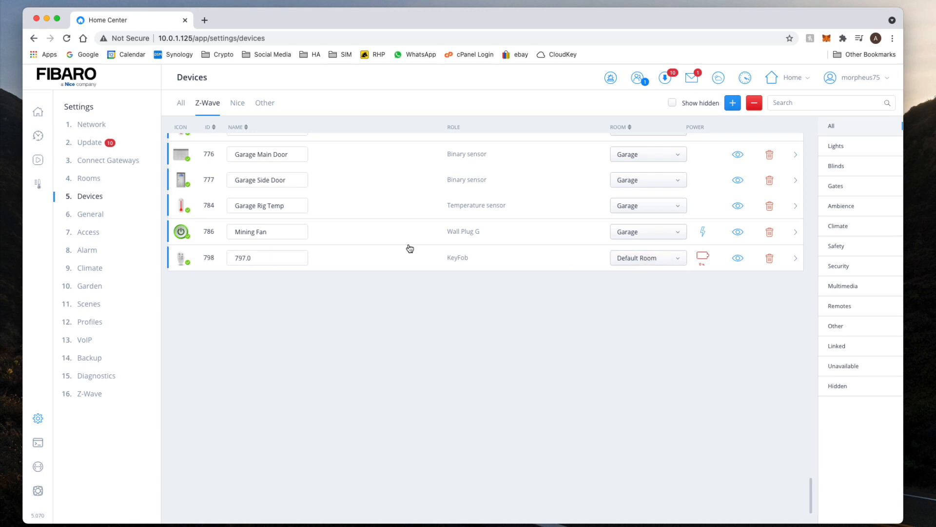
{"action": "mouse_move", "coordinate": [366, 266]}
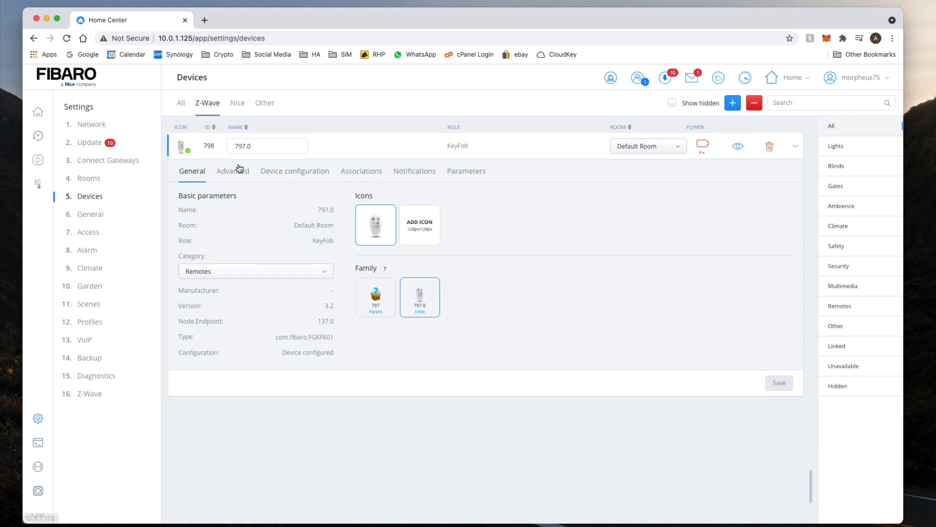
- In the KeyFob's Advanced settings, dismiss the New Block Scene dialog, review Buttons configuration and save
{"action": "left_click", "coordinate": [232, 171]}
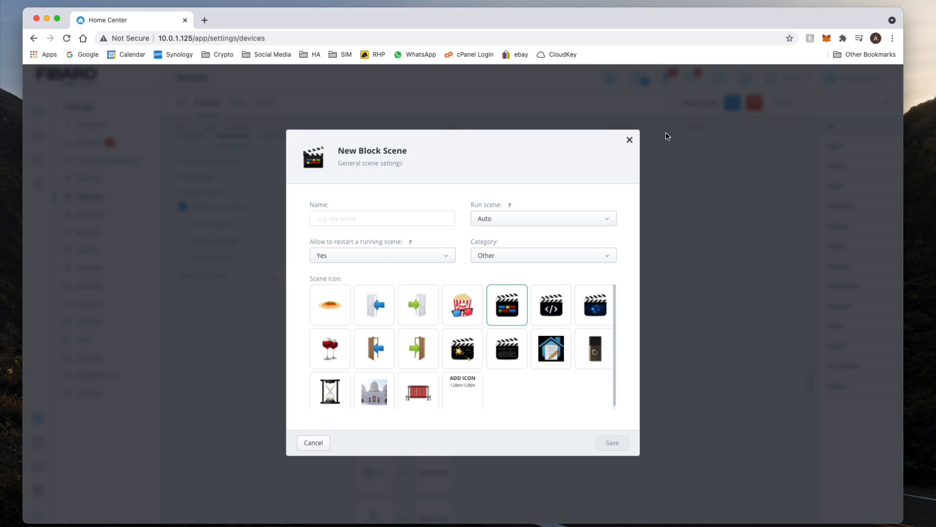
{"action": "left_click", "coordinate": [629, 140]}
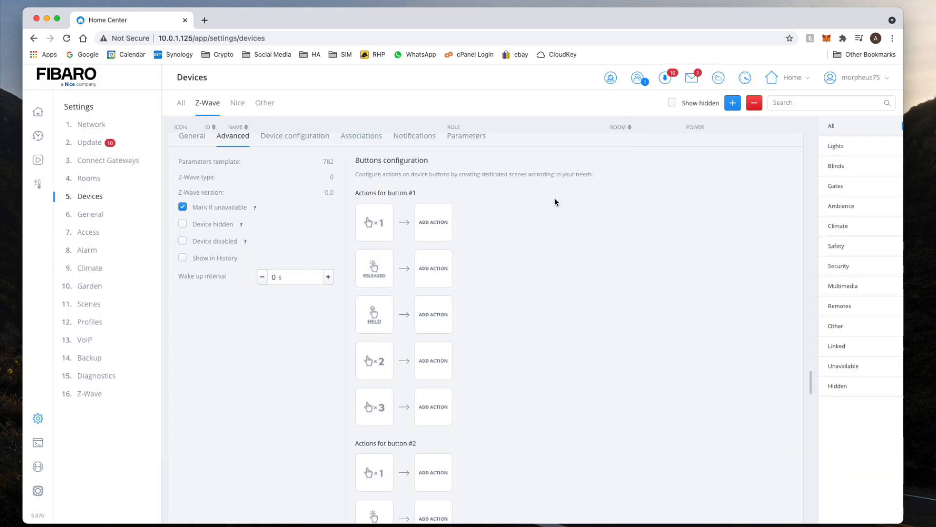
{"action": "scroll", "scroll_direction": "down", "scroll_amount": 3}
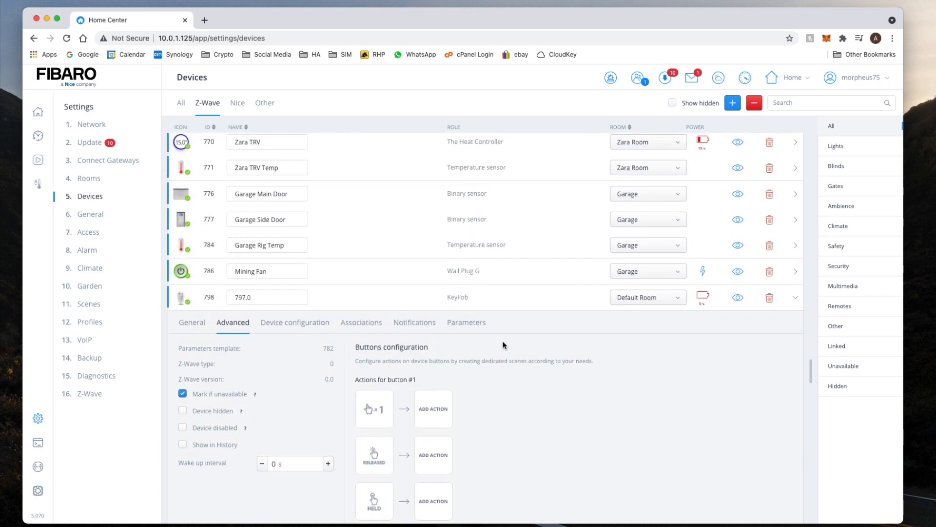
{"action": "scroll", "scroll_direction": "down", "scroll_amount": 3}
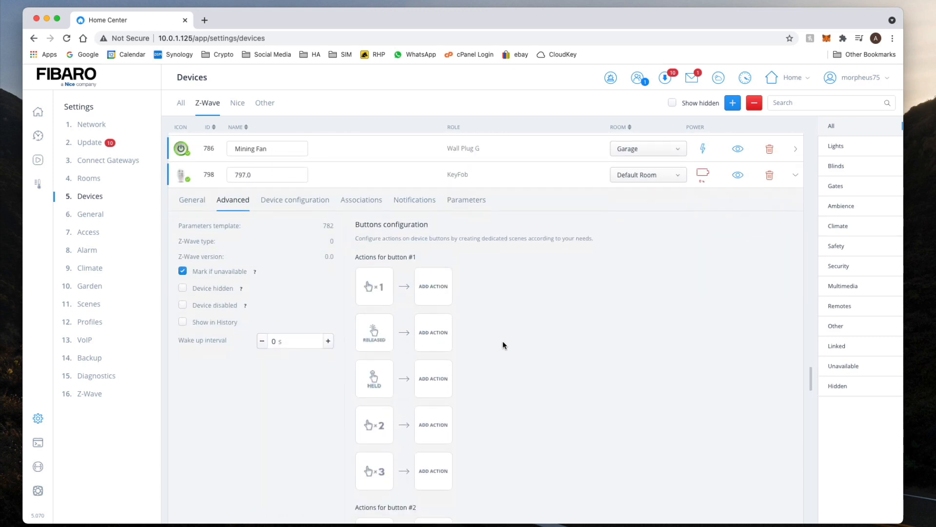
{"action": "scroll", "scroll_direction": "down", "scroll_amount": 3}
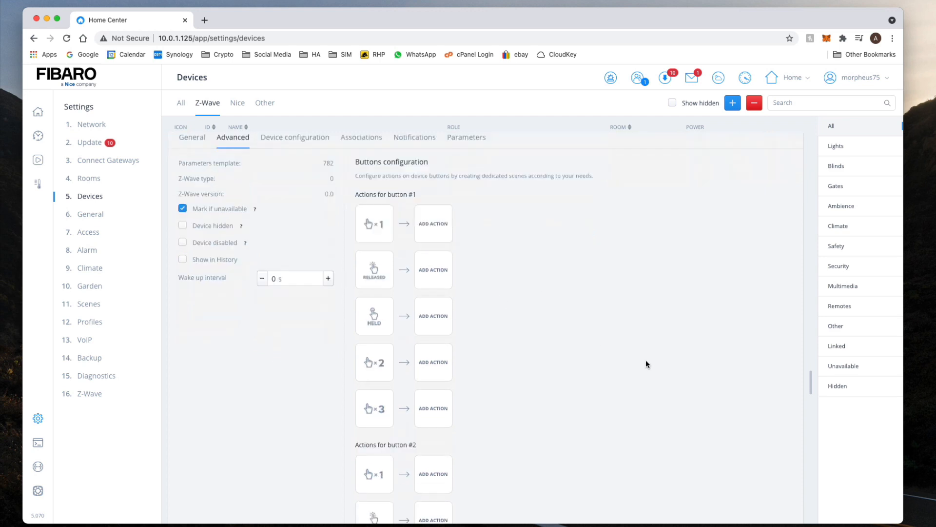
{"action": "scroll", "scroll_direction": "down", "scroll_amount": 3}
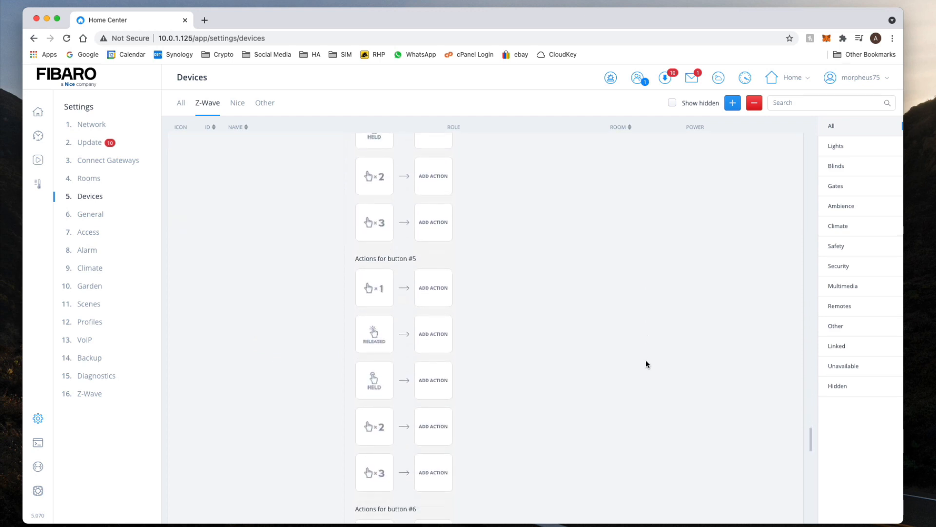
{"action": "scroll", "scroll_direction": "down", "scroll_amount": 3}
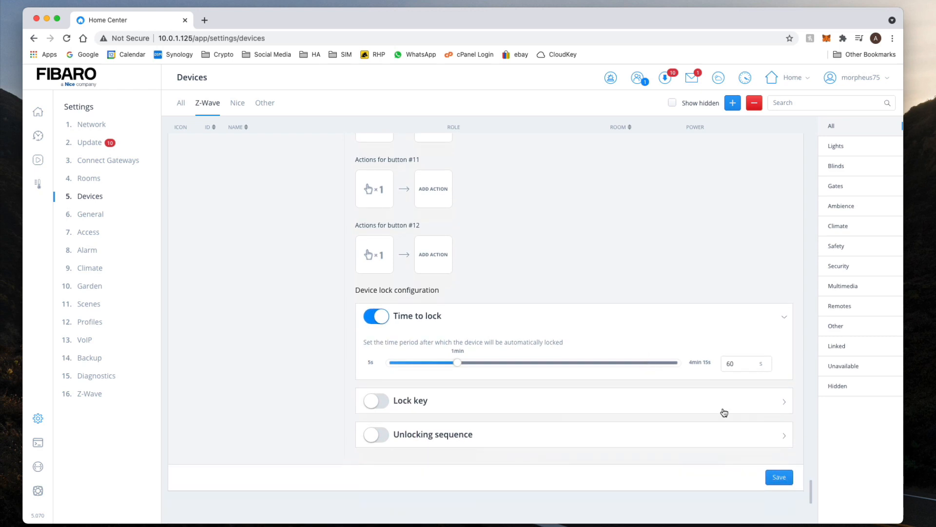
{"action": "left_click", "coordinate": [778, 477]}
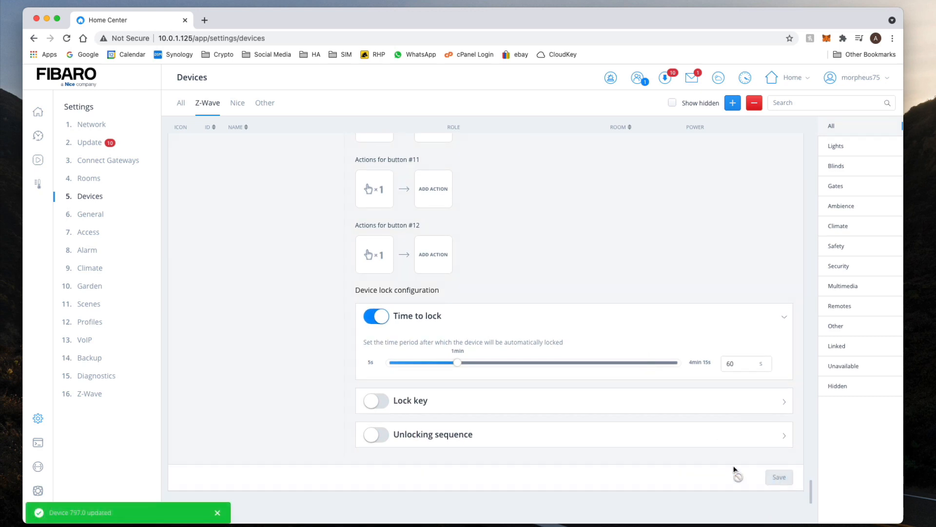
{"action": "mouse_move", "coordinate": [545, 376]}
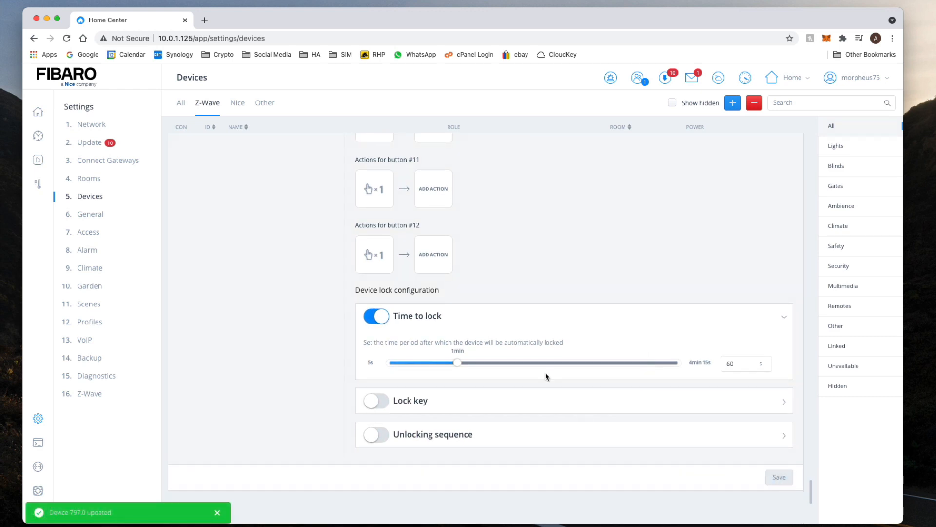
{"action": "scroll", "scroll_direction": "down", "scroll_amount": 3}
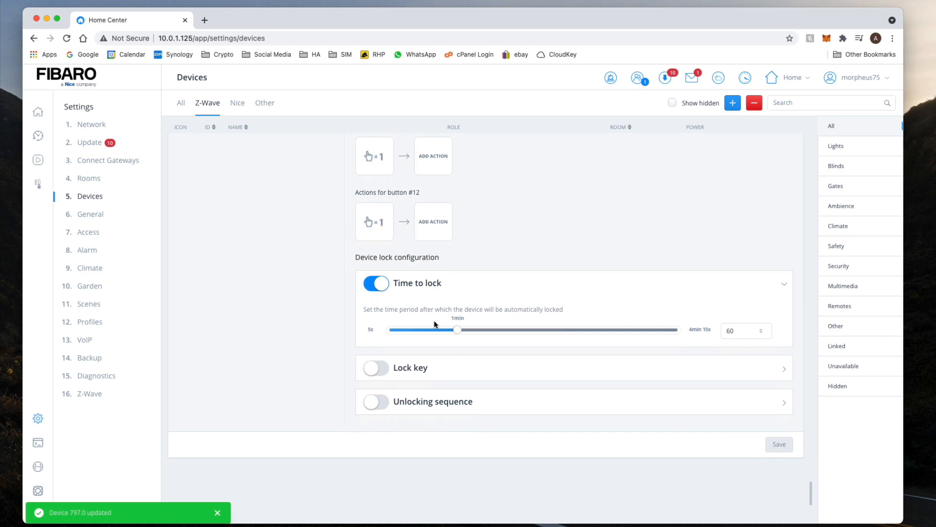
{"action": "mouse_move", "coordinate": [397, 288]}
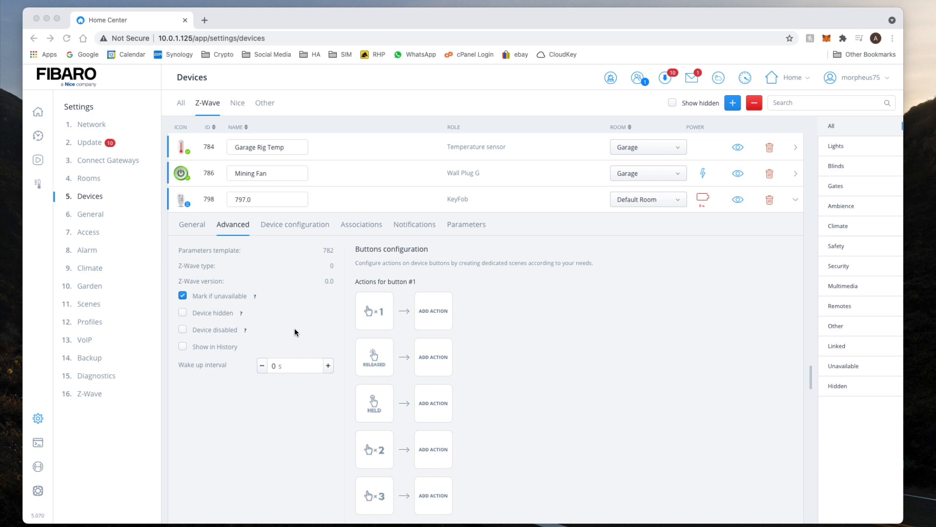
{"action": "mouse_move", "coordinate": [382, 221]}
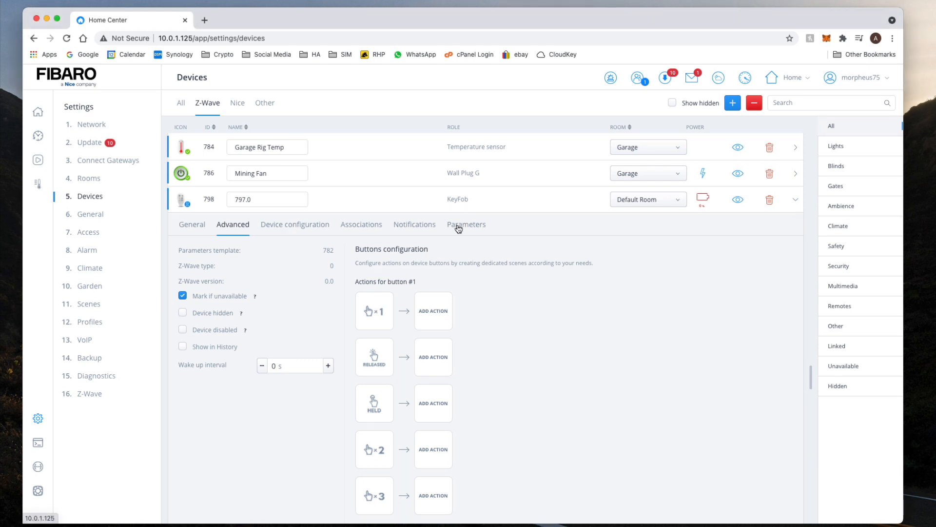
- In the KeyFob's Parameters, enable double-press scene activation for the buttons
{"action": "left_click", "coordinate": [466, 225]}
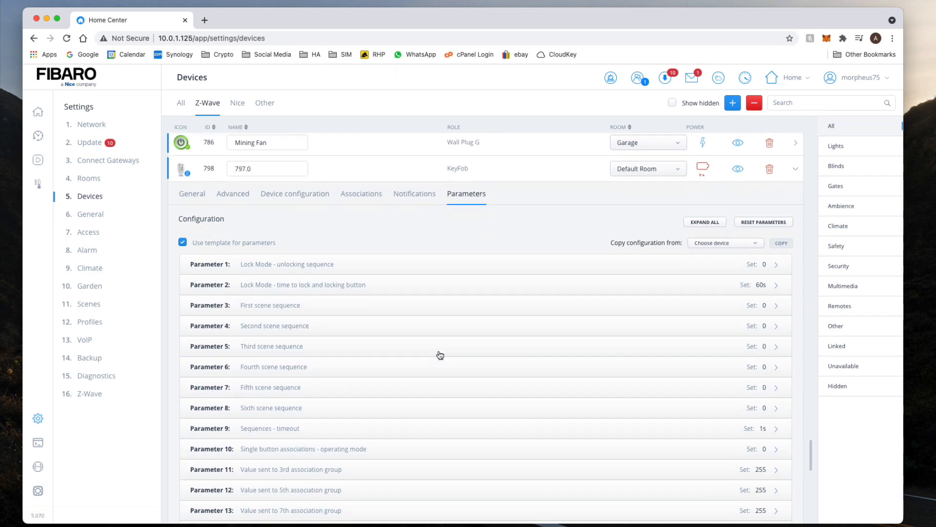
{"action": "scroll", "scroll_direction": "down", "scroll_amount": 3}
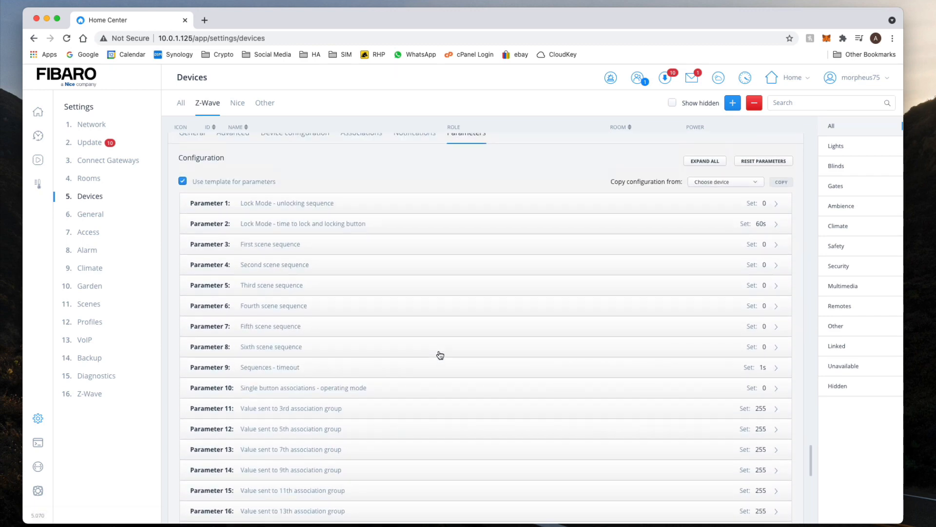
{"action": "mouse_move", "coordinate": [244, 210]}
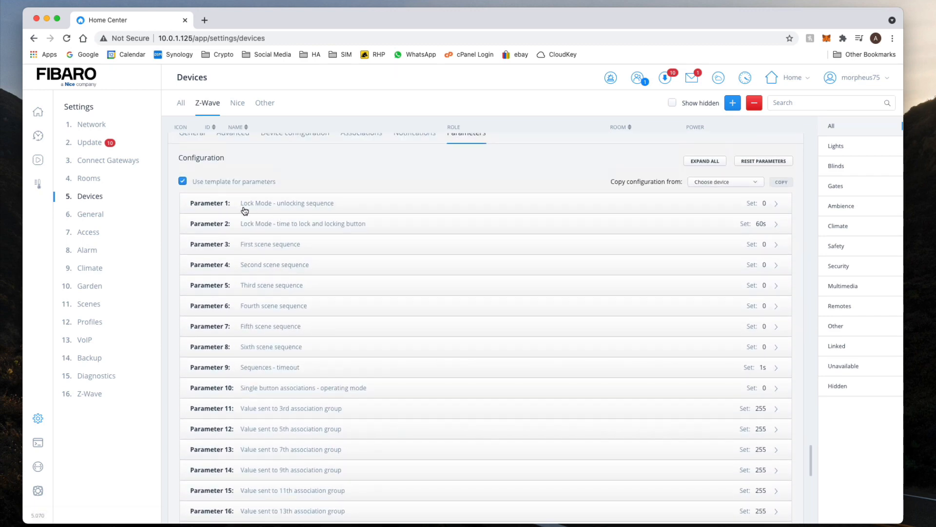
{"action": "scroll", "scroll_direction": "down", "scroll_amount": 3}
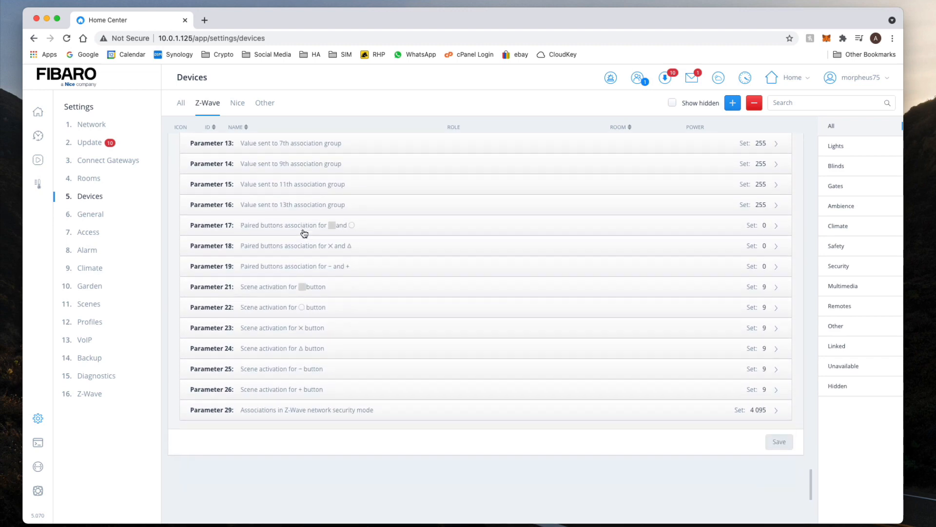
{"action": "scroll", "scroll_direction": "down", "scroll_amount": 3}
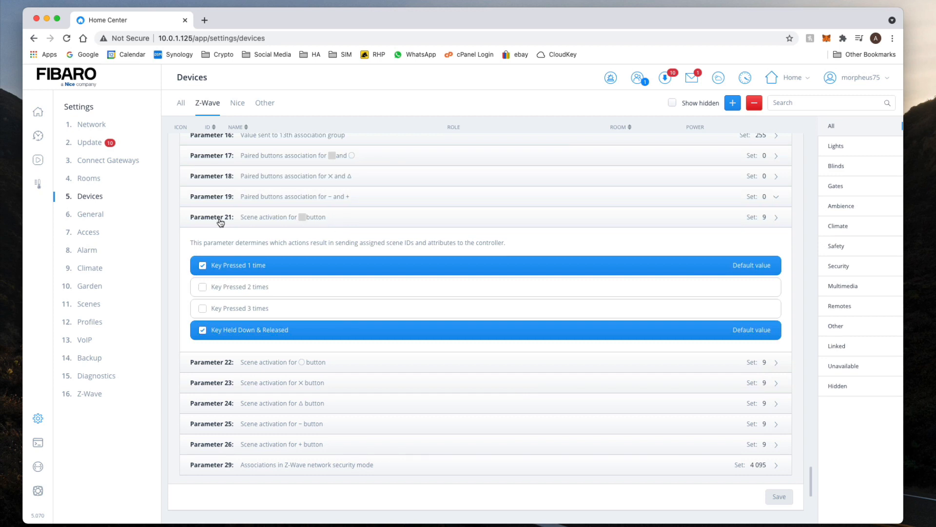
{"action": "mouse_move", "coordinate": [273, 240]}
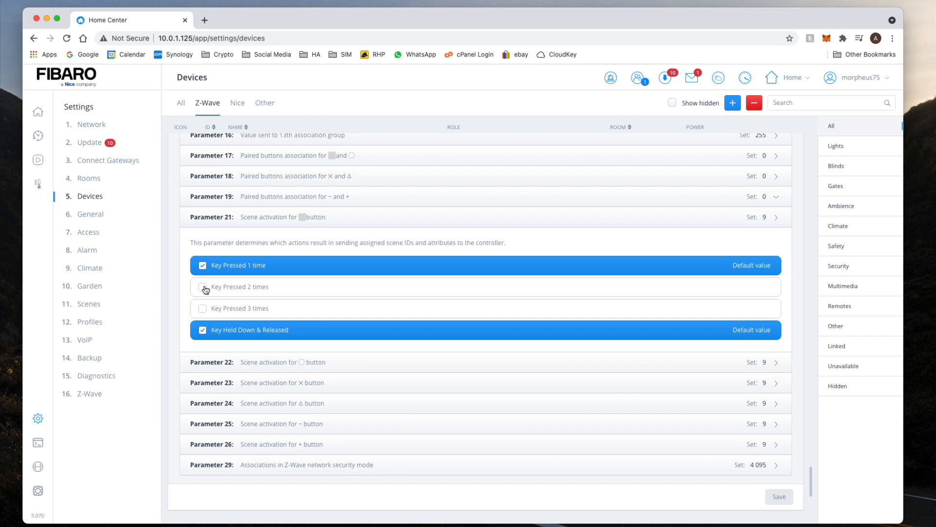
{"action": "left_click", "coordinate": [203, 287]}
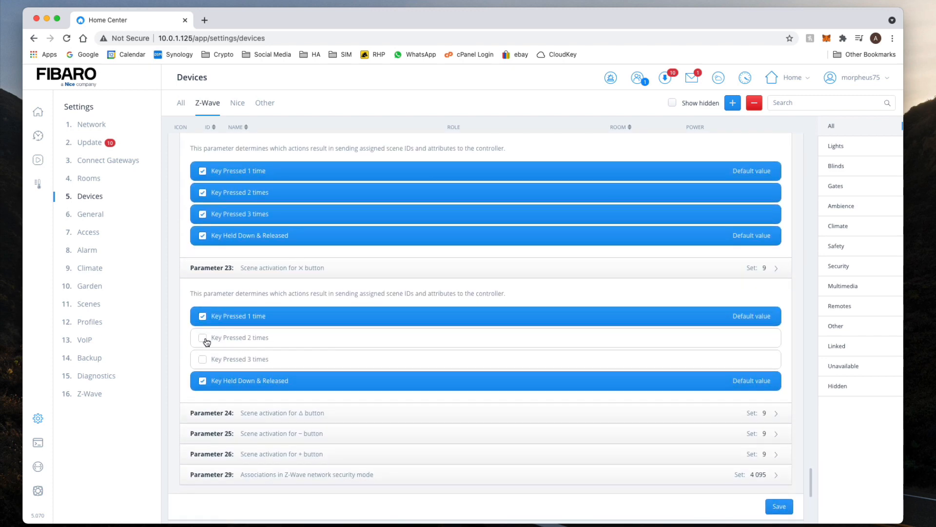
{"action": "scroll", "scroll_direction": "down", "scroll_amount": 3}
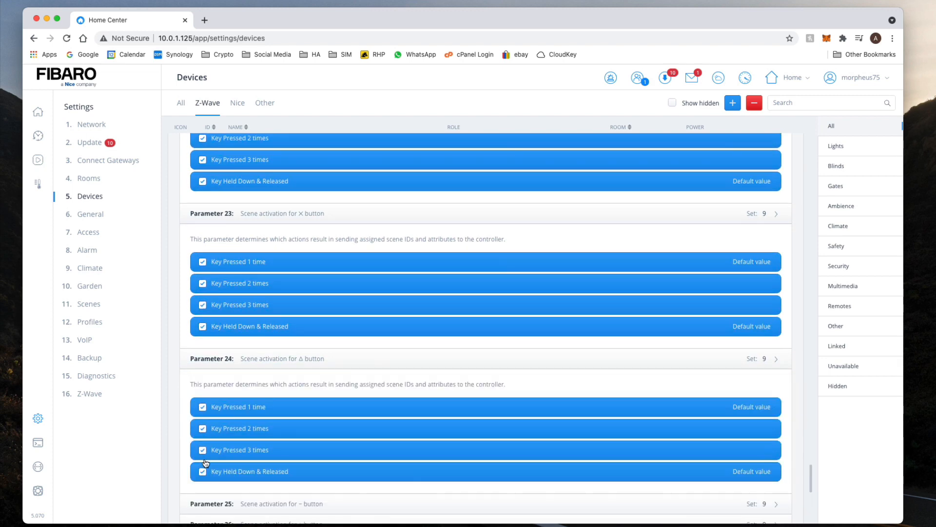
{"action": "scroll", "scroll_direction": "down", "scroll_amount": 3}
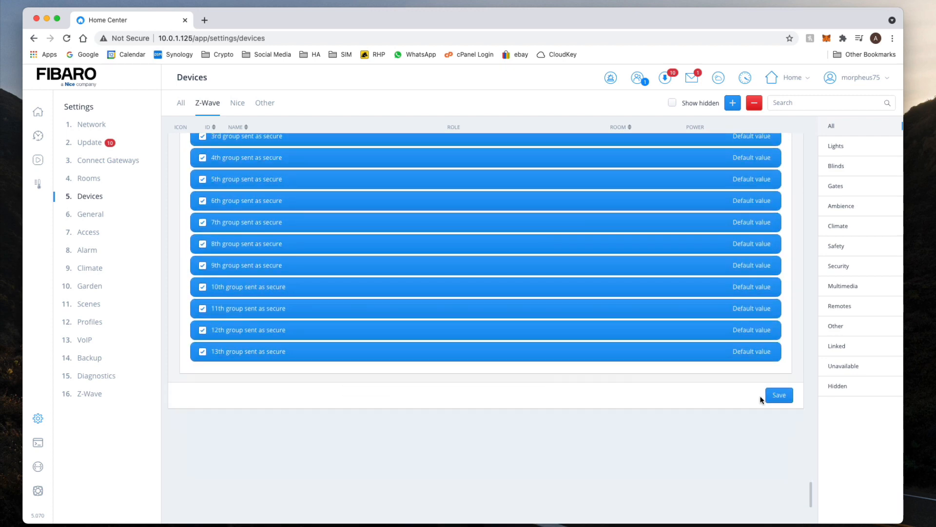
- Save the KeyFob parameters and refresh so each button's scene activation reads 15
{"action": "left_click", "coordinate": [778, 395]}
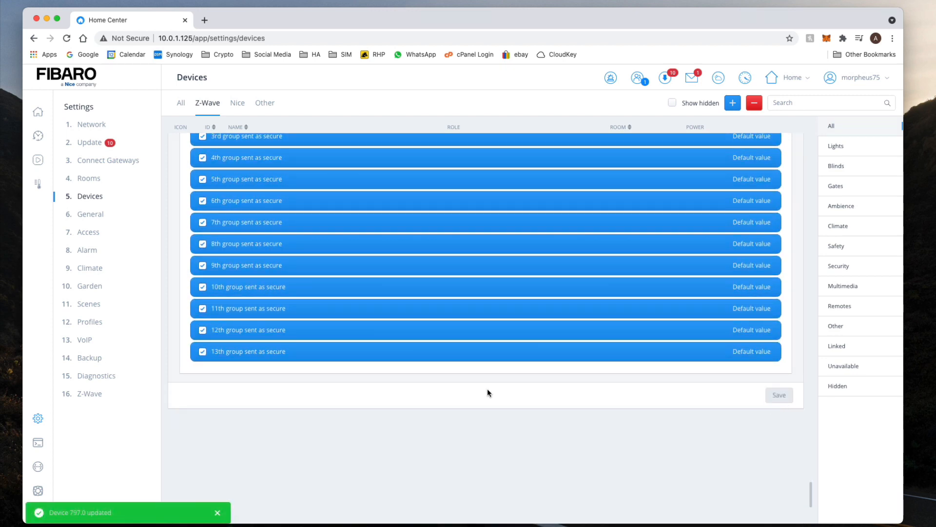
{"action": "scroll", "scroll_direction": "down", "scroll_amount": 3}
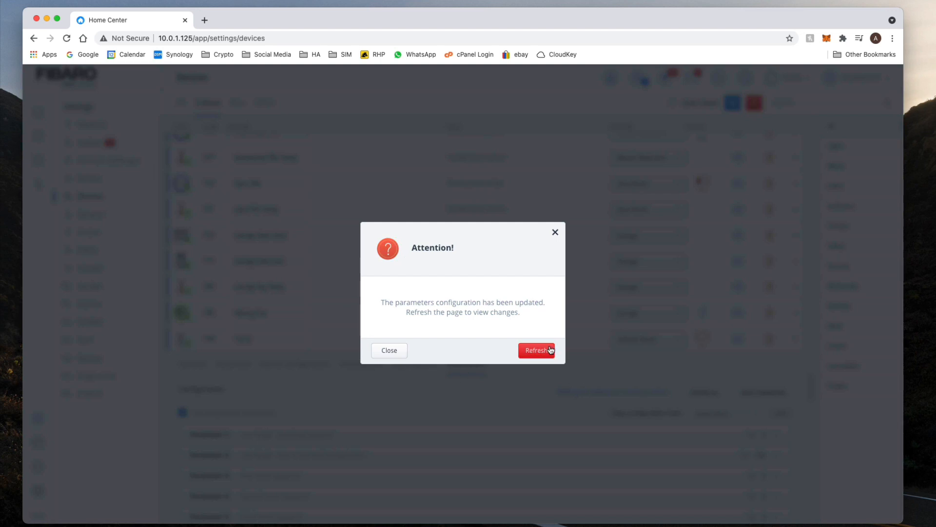
{"action": "left_click", "coordinate": [536, 350]}
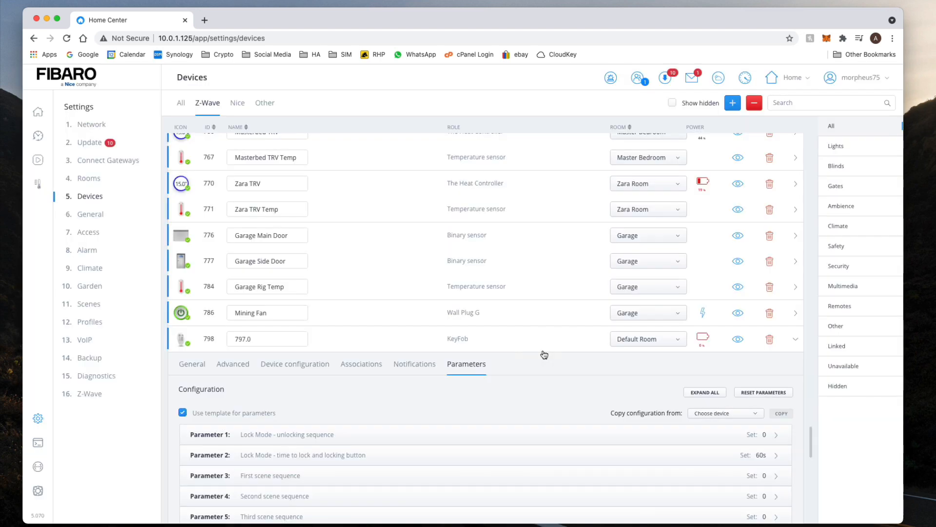
{"action": "mouse_move", "coordinate": [188, 348]}
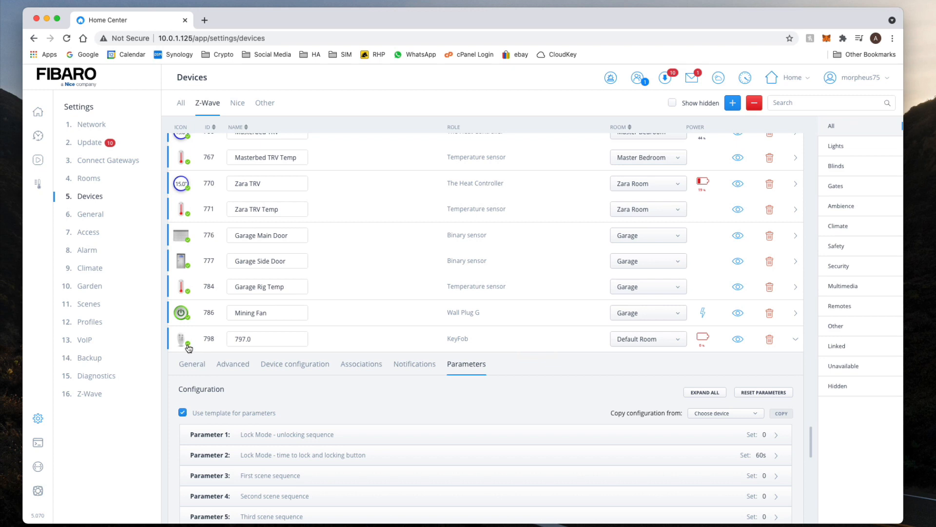
{"action": "mouse_move", "coordinate": [397, 316]}
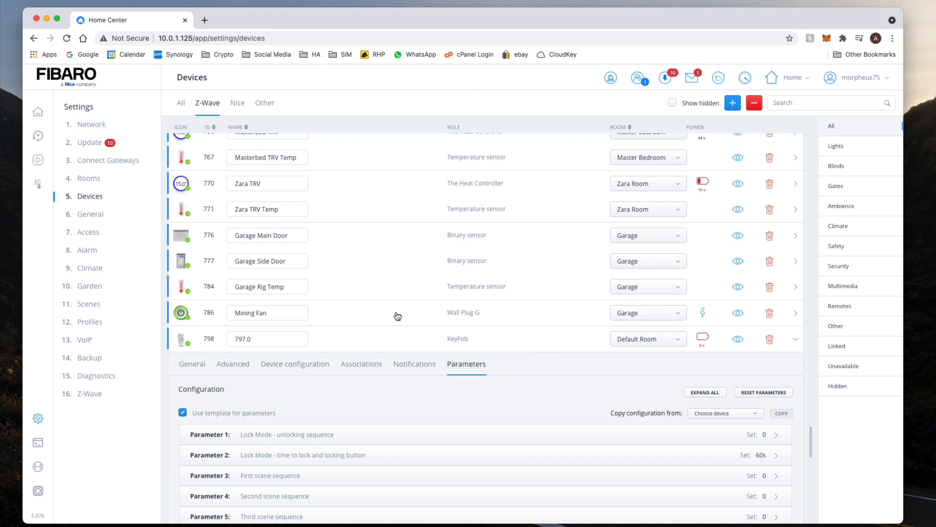
{"action": "mouse_move", "coordinate": [364, 340]}
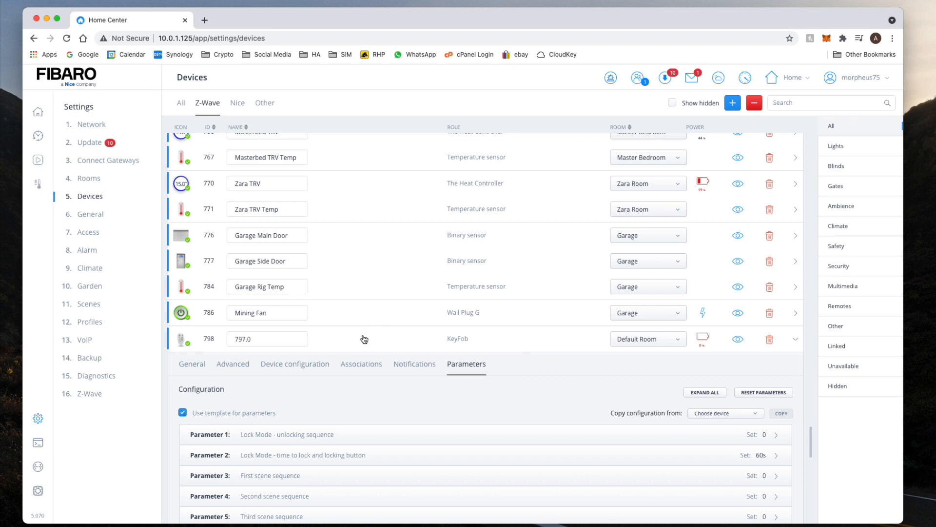
{"action": "scroll", "scroll_direction": "down", "scroll_amount": 3}
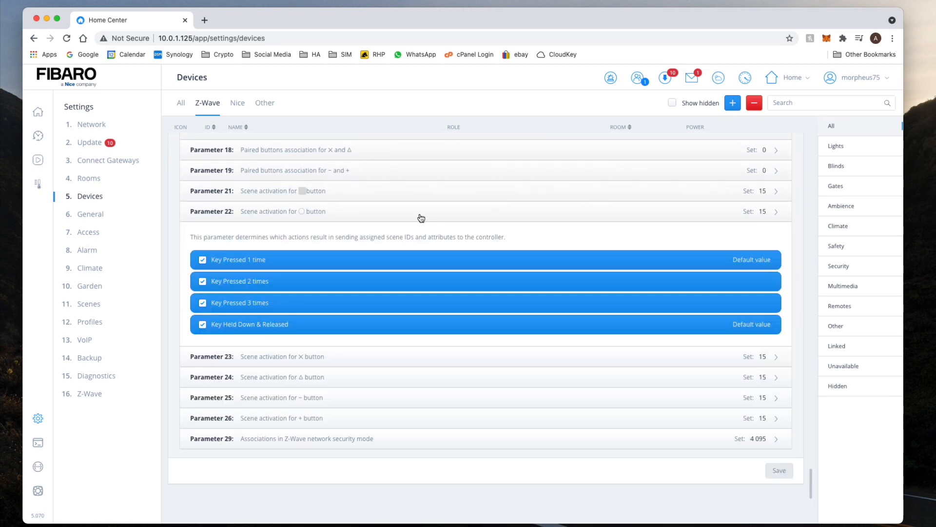
{"action": "mouse_move", "coordinate": [360, 232]}
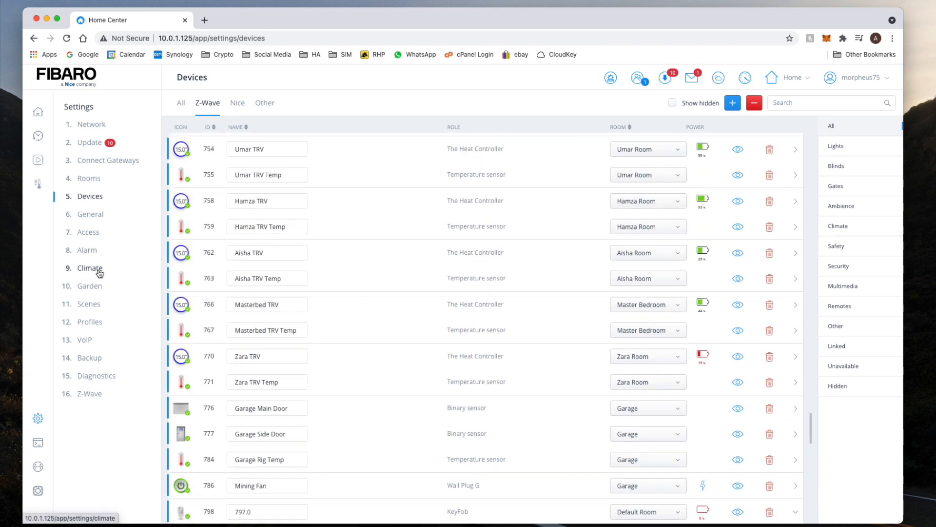
- Go to Scenes in the Settings sidebar
{"action": "left_click", "coordinate": [89, 303]}
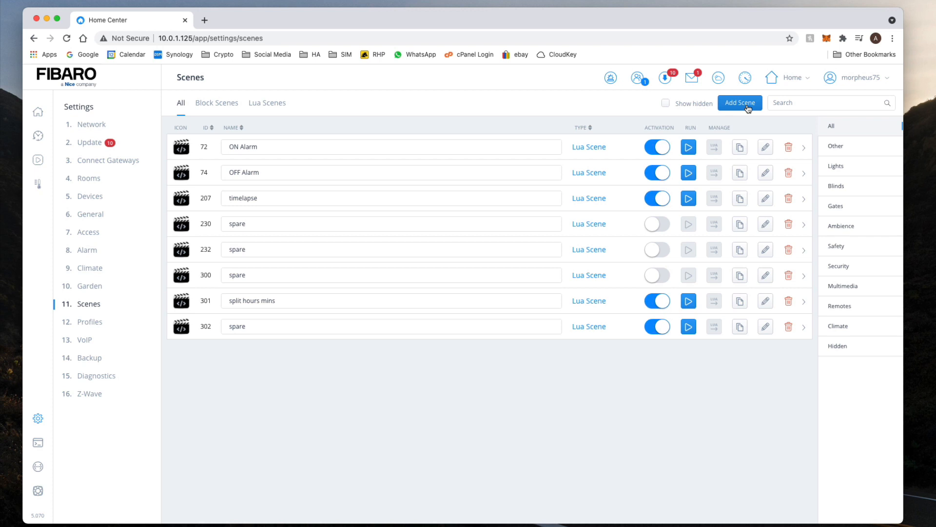
- Add a Lua scene named 'keyfob scenes' with category Other and save it
{"action": "left_click", "coordinate": [740, 103]}
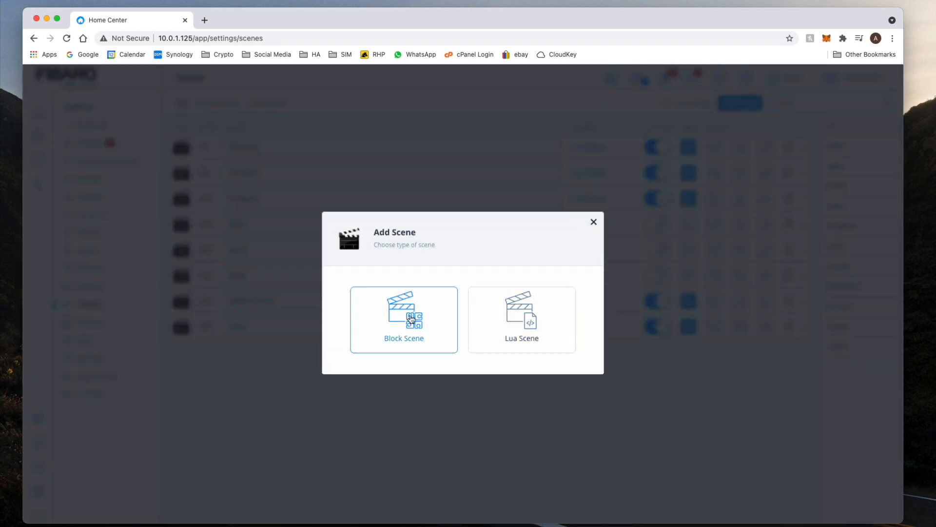
{"action": "left_click", "coordinate": [521, 320]}
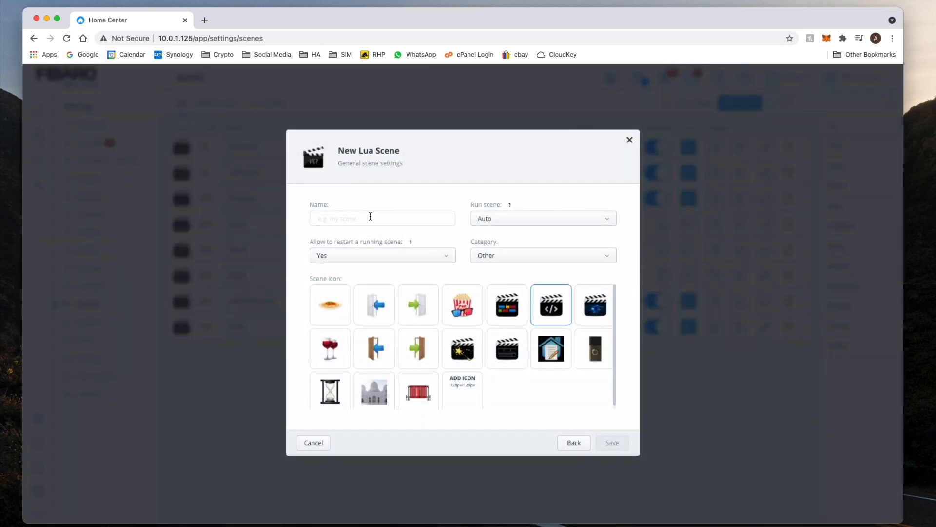
{"action": "type", "text": "keyfob scen"}
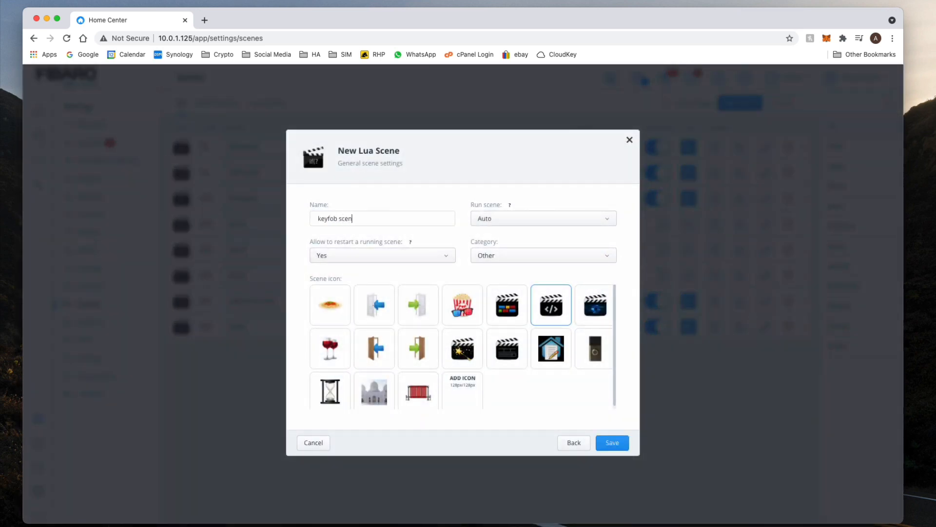
{"action": "type", "text": "es"}
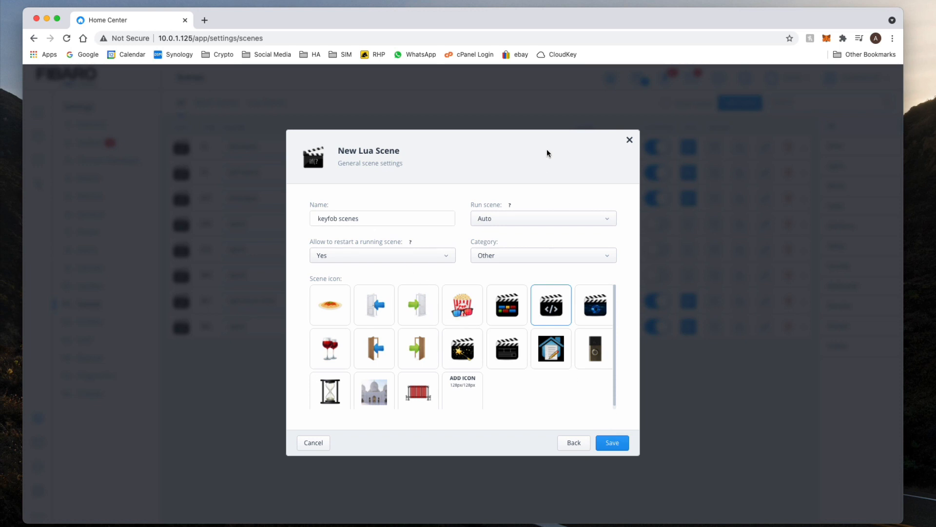
{"action": "left_click", "coordinate": [543, 254]}
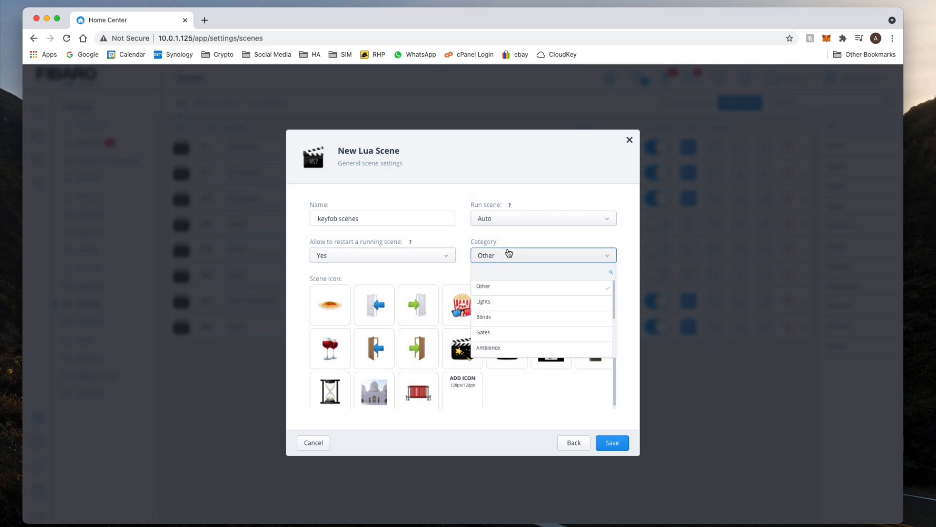
{"action": "mouse_move", "coordinate": [523, 256]}
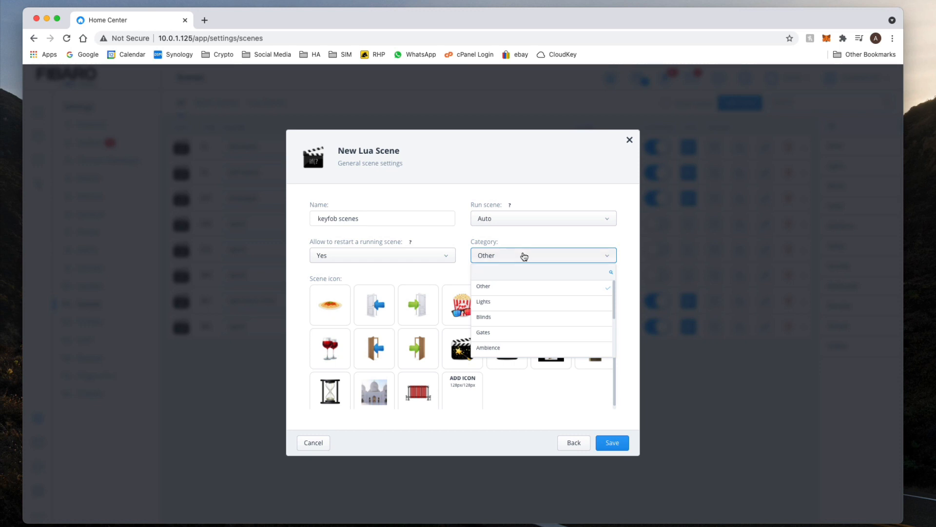
{"action": "left_click", "coordinate": [541, 254]}
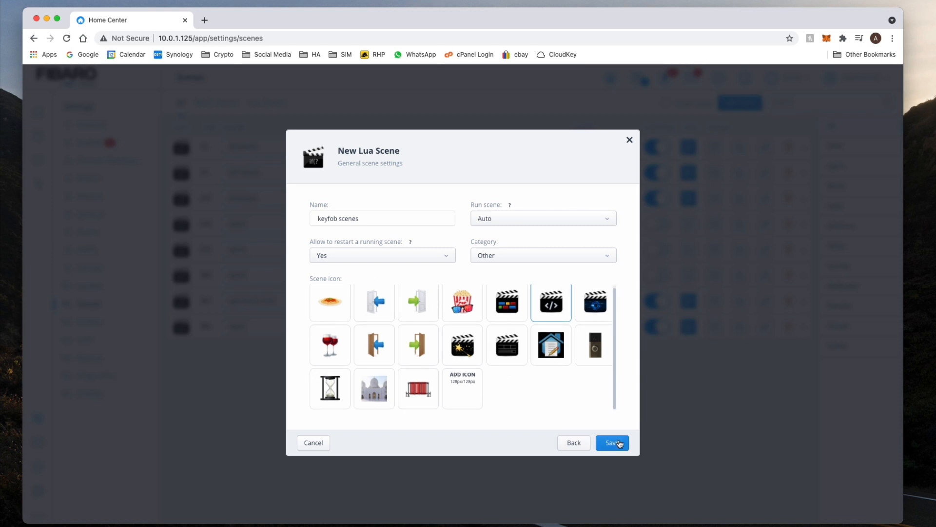
{"action": "left_click", "coordinate": [611, 443]}
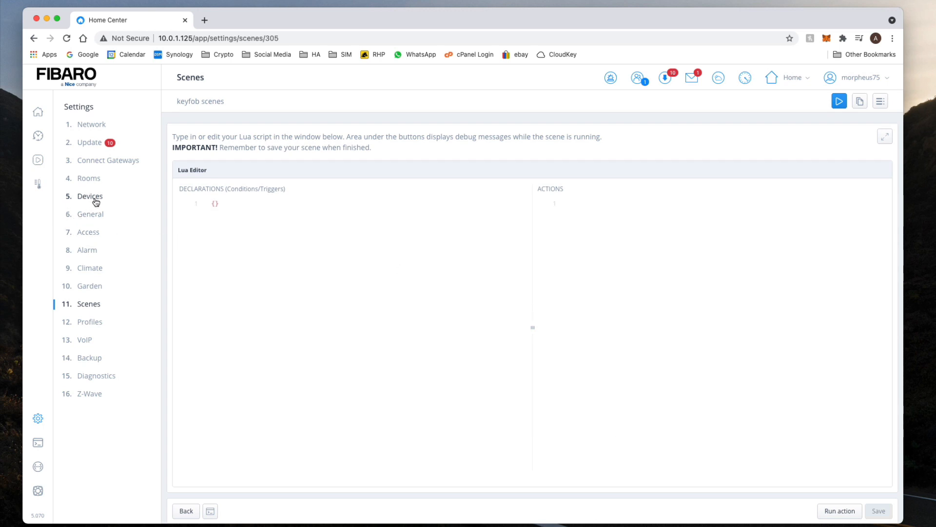
- Check the KeyFob's ID 798 in the Z-Wave device list, then return to the scene's Declarations area
{"action": "left_click", "coordinate": [90, 196]}
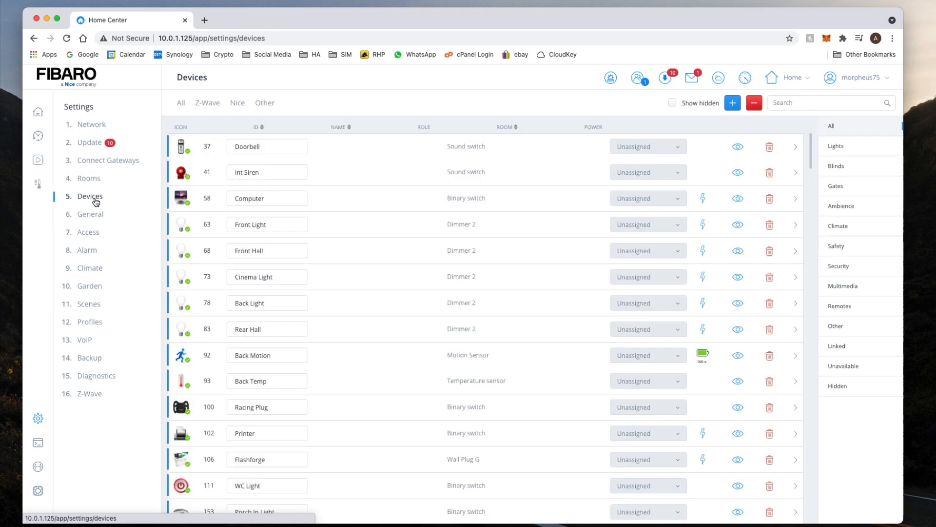
{"action": "left_click", "coordinate": [207, 103]}
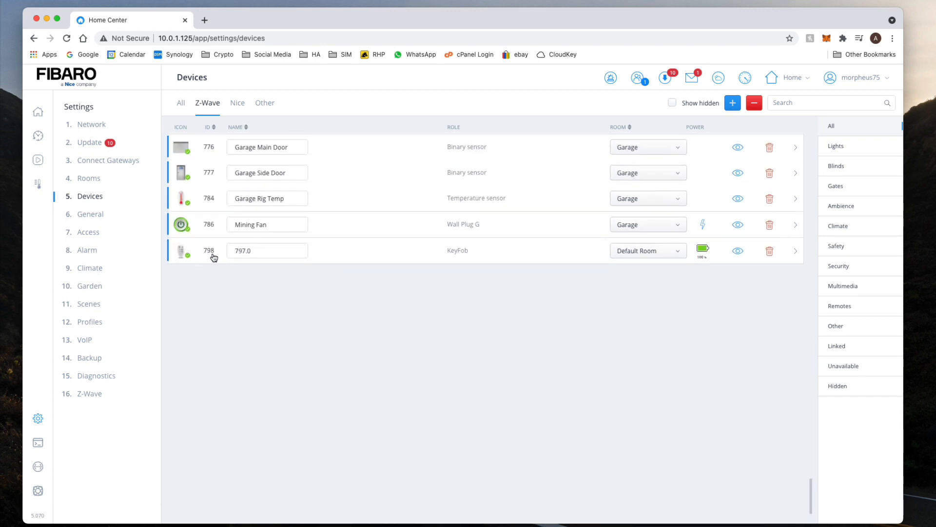
{"action": "left_click", "coordinate": [88, 304]}
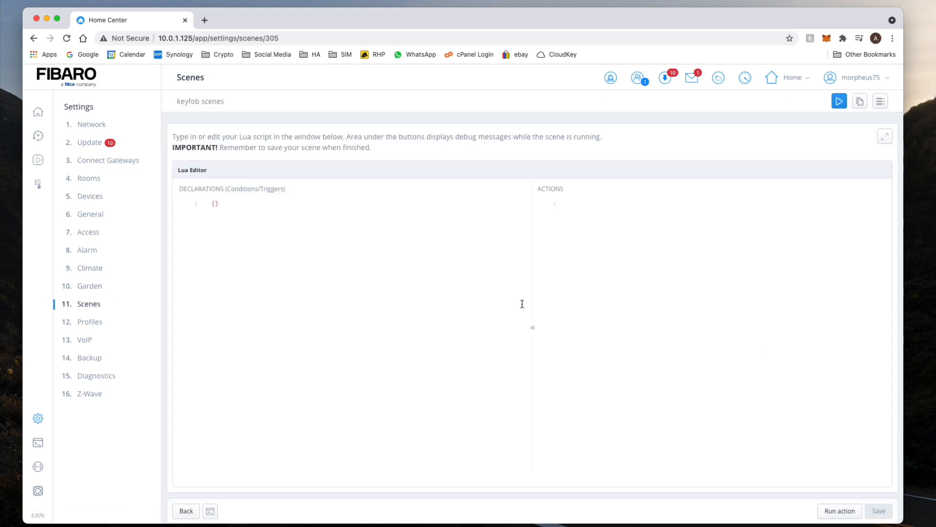
{"action": "left_click", "coordinate": [214, 203]}
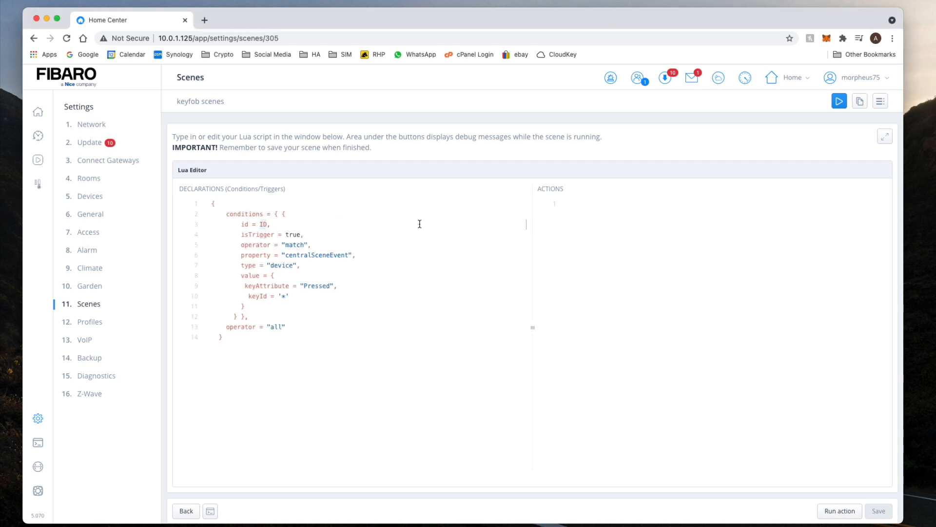
- Replace the trigger's ID placeholder with 798 and save the scene
{"action": "key", "text": "Backspace"}
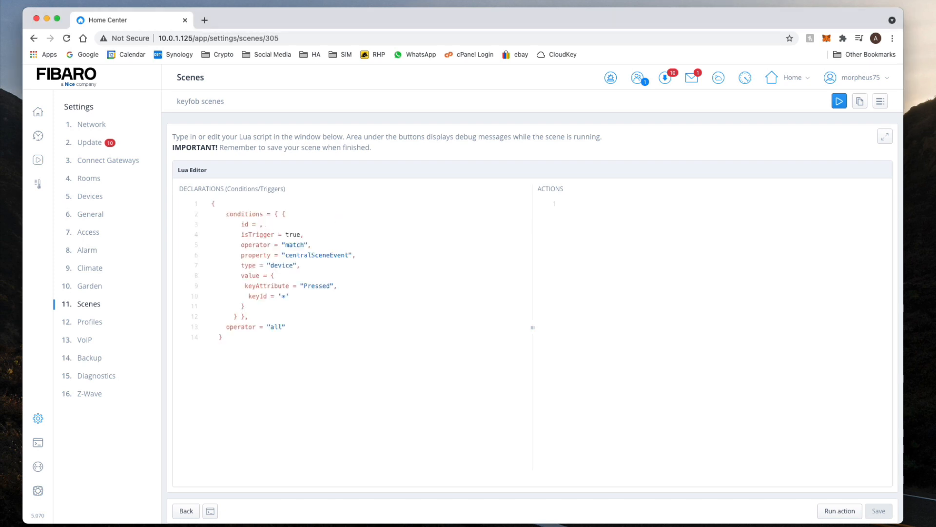
{"action": "type", "text": "798"}
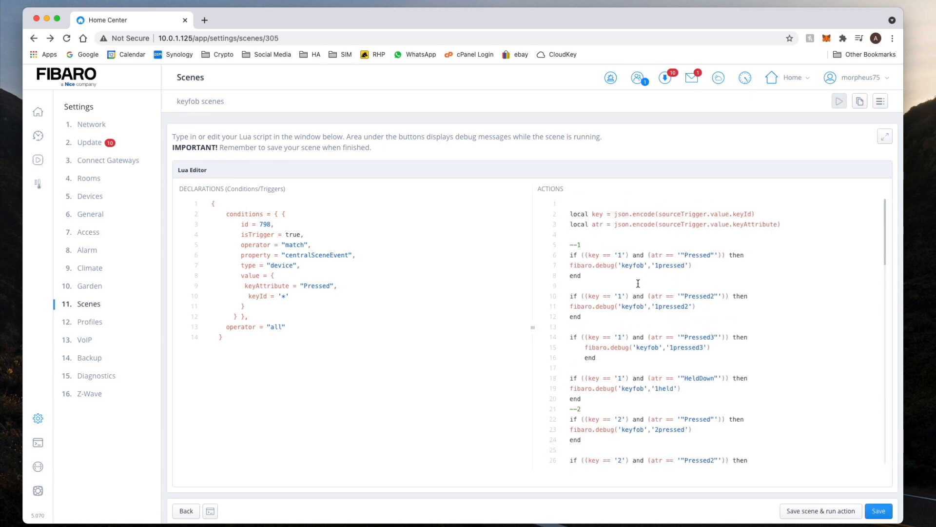
{"action": "mouse_move", "coordinate": [632, 349]}
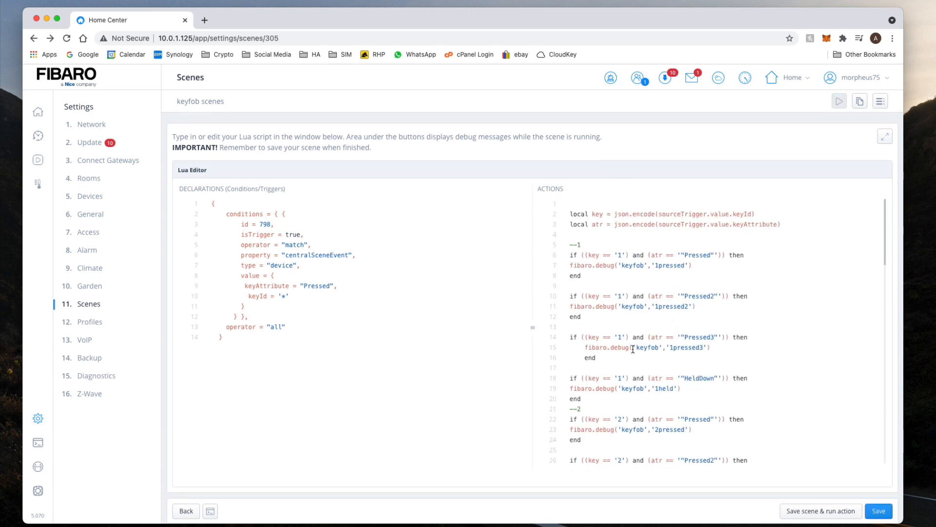
{"action": "left_click", "coordinate": [879, 510]}
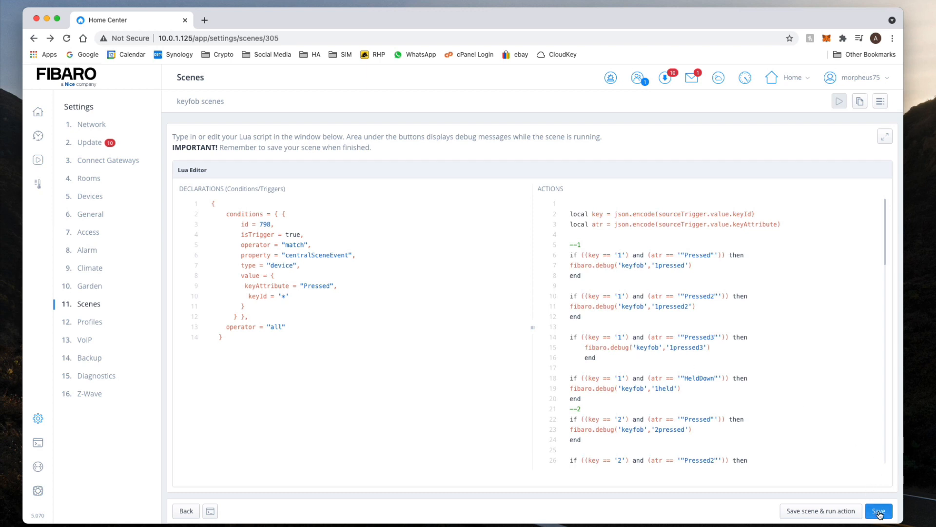
{"action": "left_click", "coordinate": [878, 510]}
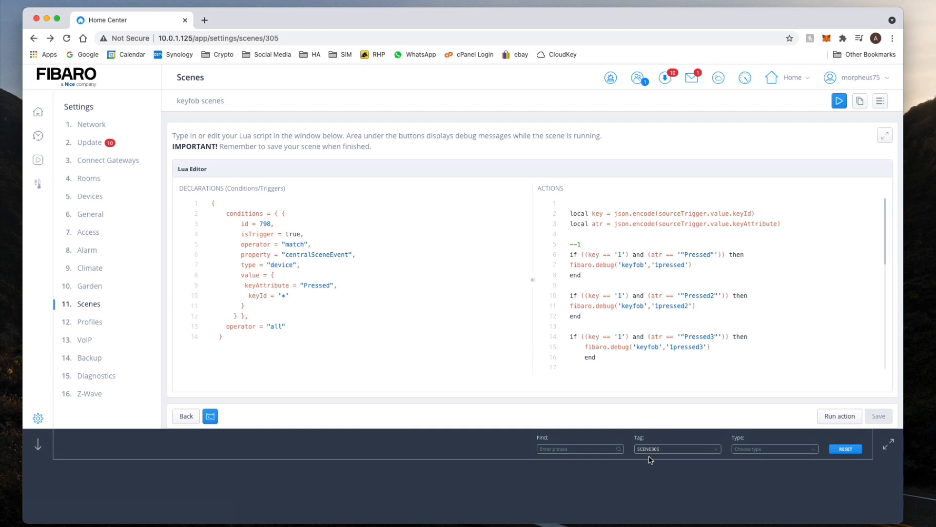
- Run the scene's actions, view the nil 'value' error, close the console and return to Devices
{"action": "left_click", "coordinate": [676, 449]}
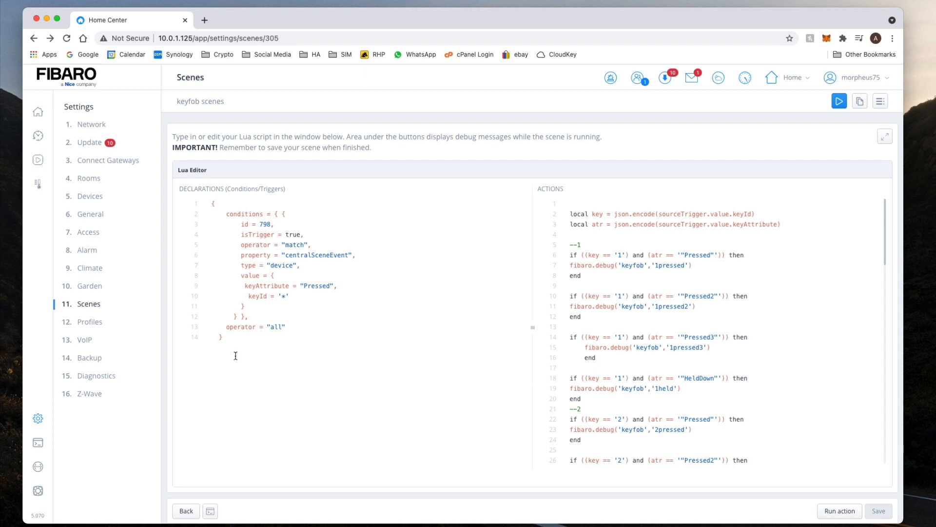
{"action": "left_click", "coordinate": [210, 416]}
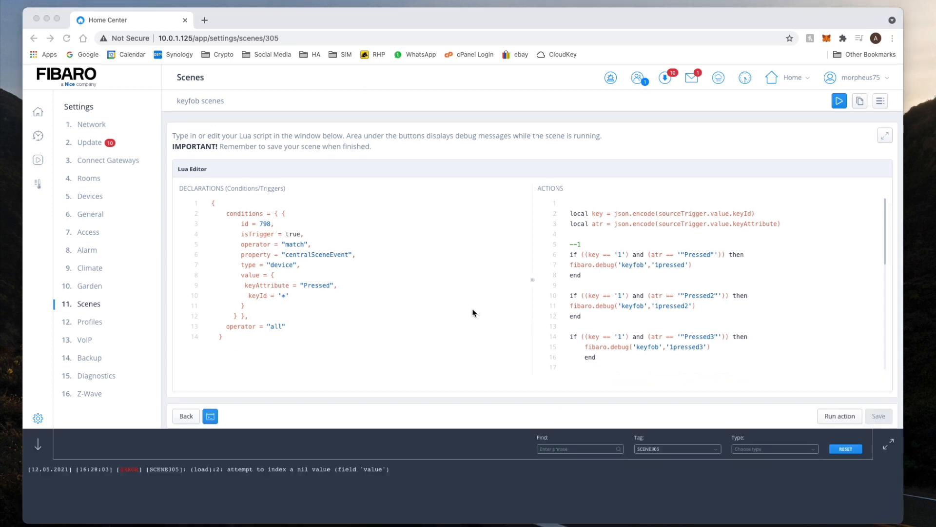
{"action": "mouse_move", "coordinate": [414, 319]}
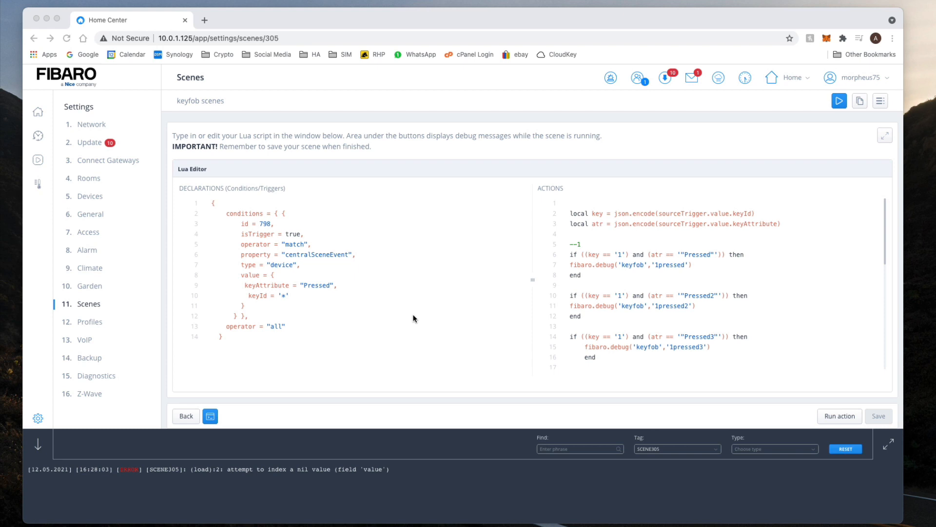
{"action": "mouse_move", "coordinate": [137, 459]}
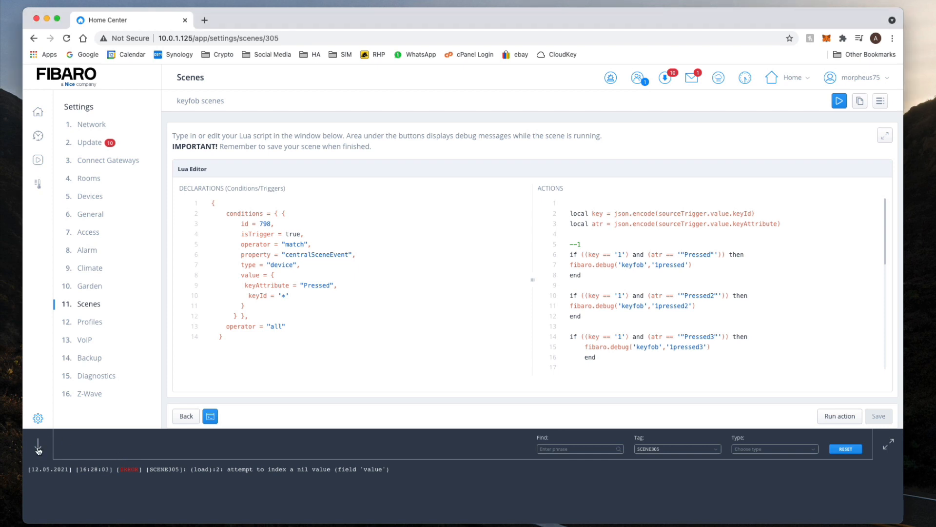
{"action": "left_click", "coordinate": [38, 446]}
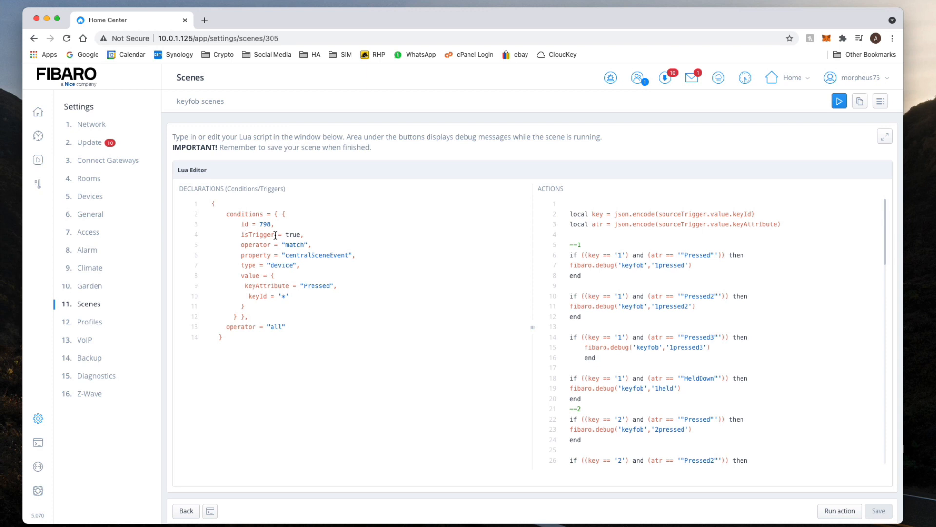
{"action": "left_click", "coordinate": [90, 196]}
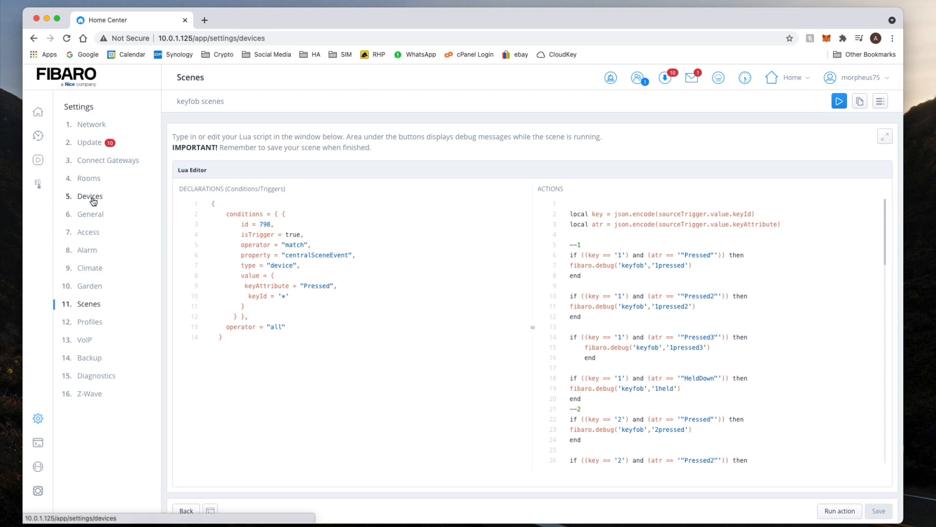
- Show the KeyFob device's Associations section
{"action": "left_click", "coordinate": [90, 196]}
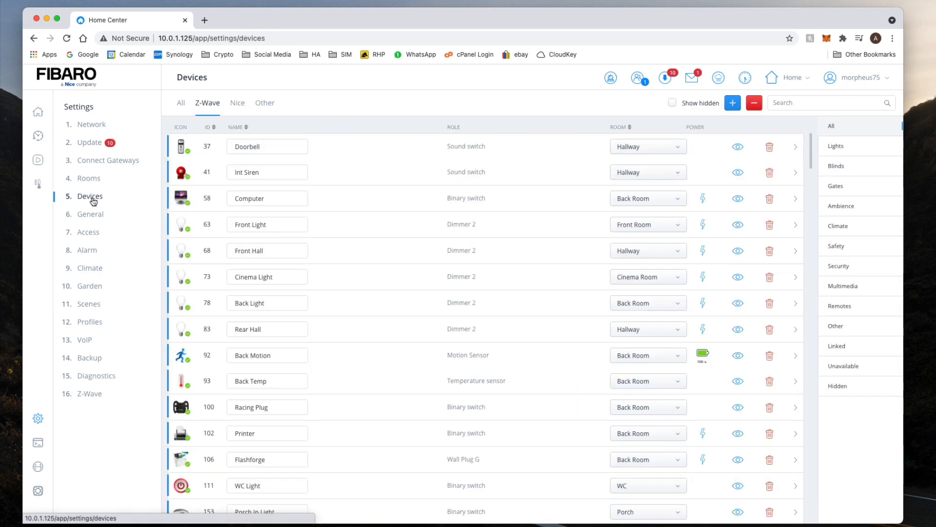
{"action": "scroll", "scroll_direction": "down", "scroll_amount": 3}
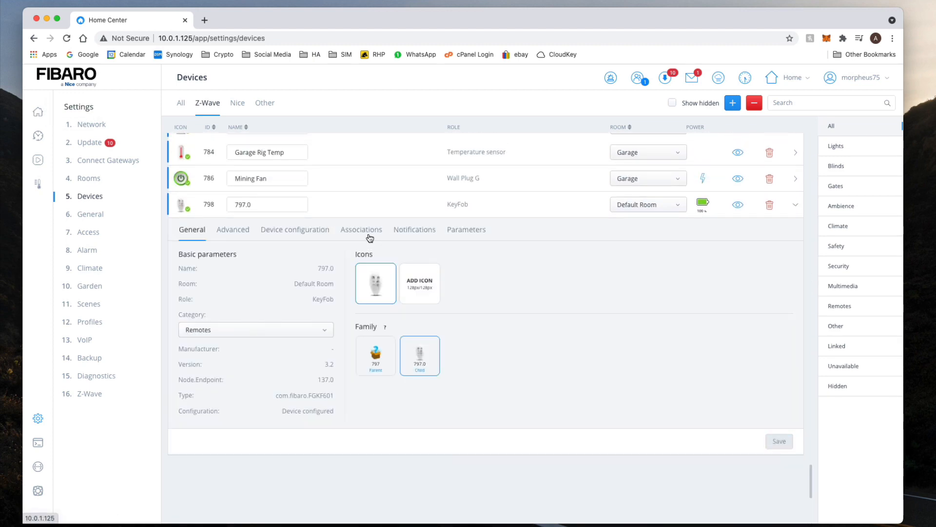
{"action": "left_click", "coordinate": [361, 228]}
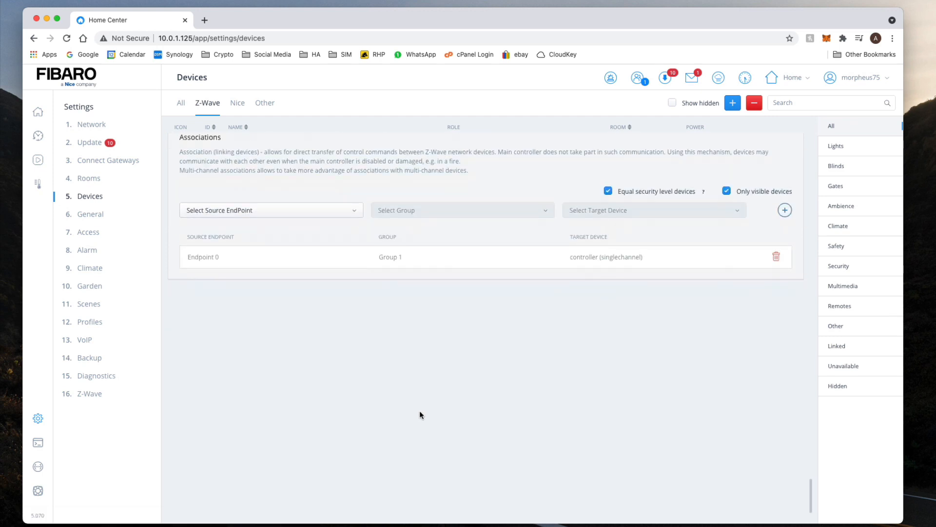
{"action": "mouse_move", "coordinate": [443, 240]}
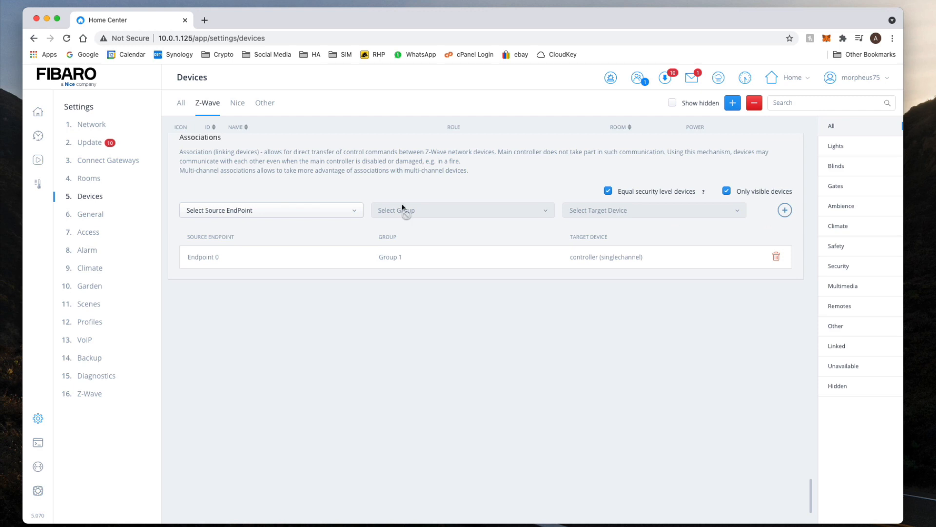
{"action": "mouse_move", "coordinate": [505, 247]}
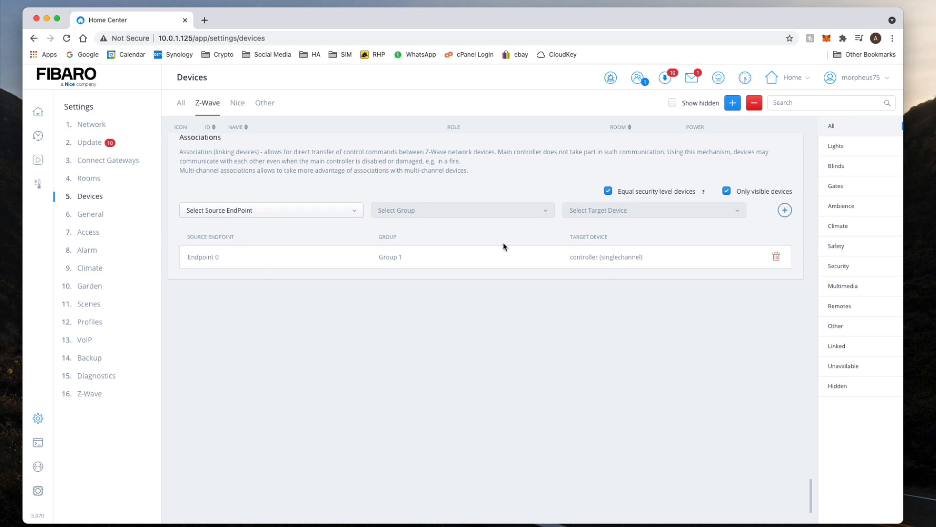
{"action": "mouse_move", "coordinate": [332, 273]}
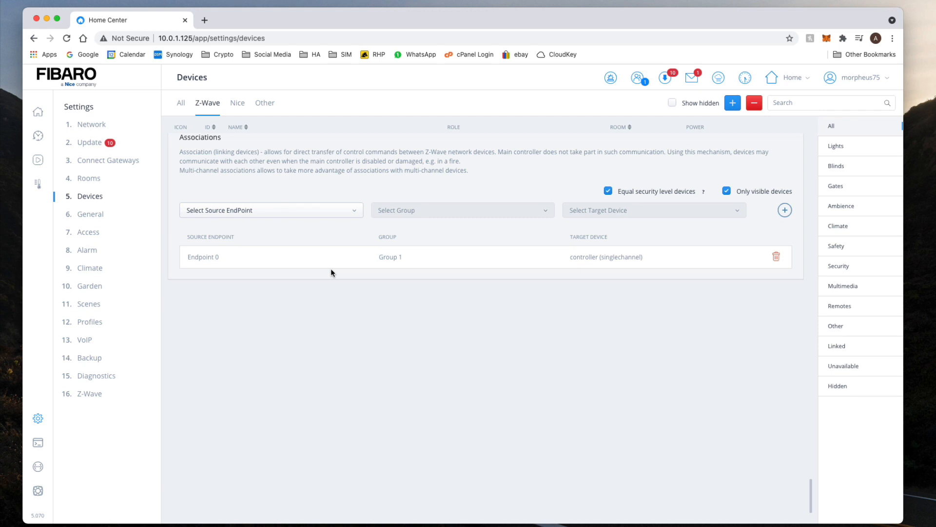
{"action": "mouse_move", "coordinate": [251, 219]}
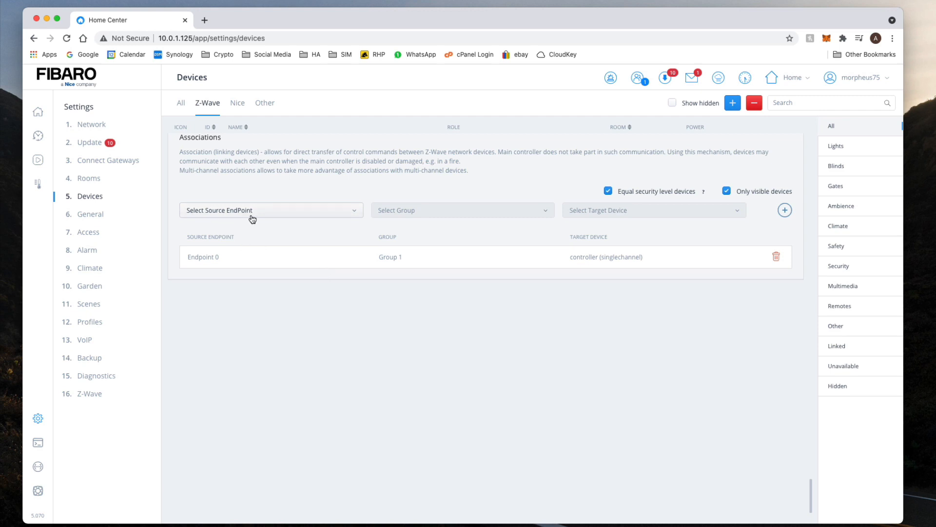
- Choose Endpoint 0, Group 1 and the singlechannel controller as the association target
{"action": "left_click", "coordinate": [270, 209]}
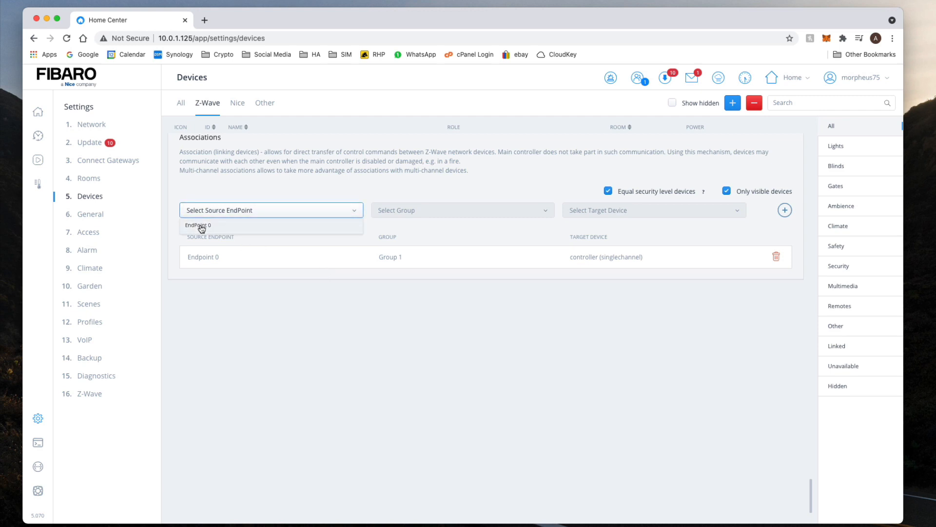
{"action": "left_click", "coordinate": [198, 225]}
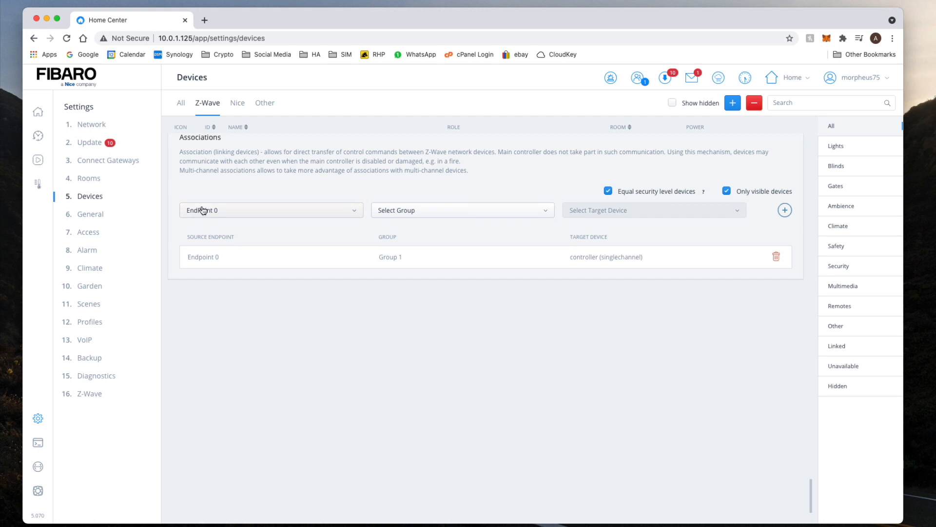
{"action": "left_click", "coordinate": [461, 209]}
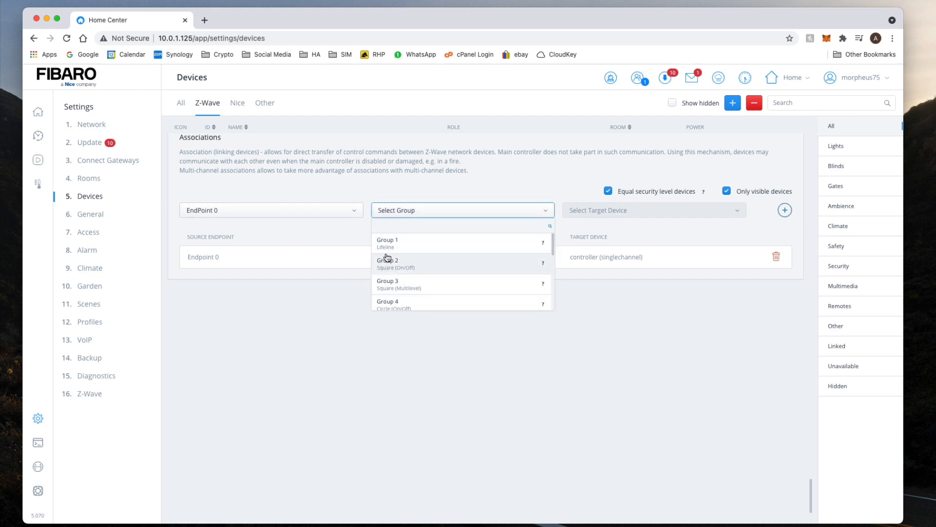
{"action": "left_click", "coordinate": [387, 243]}
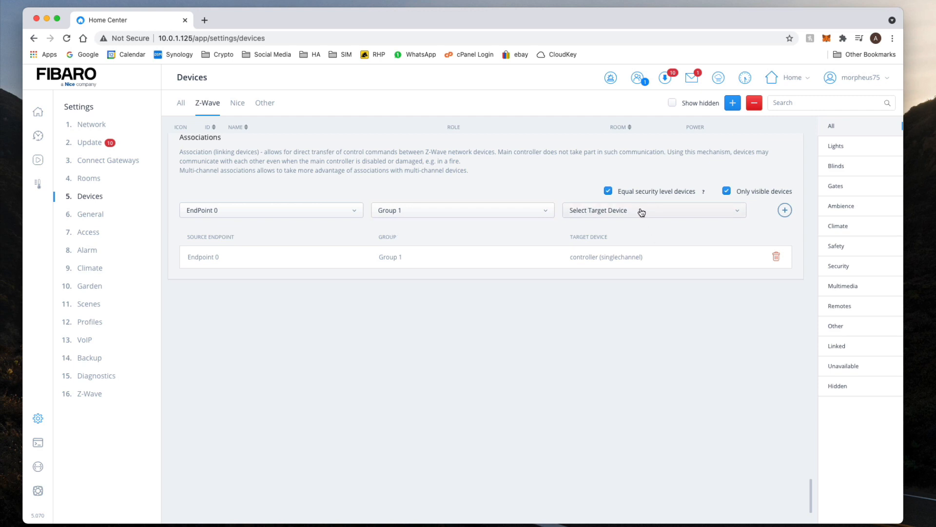
{"action": "left_click", "coordinate": [650, 209]}
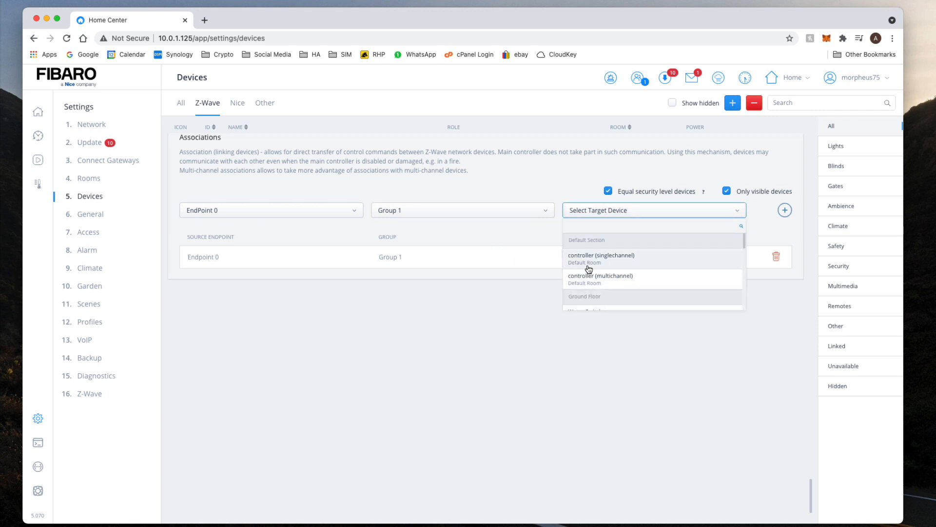
{"action": "mouse_move", "coordinate": [597, 264]}
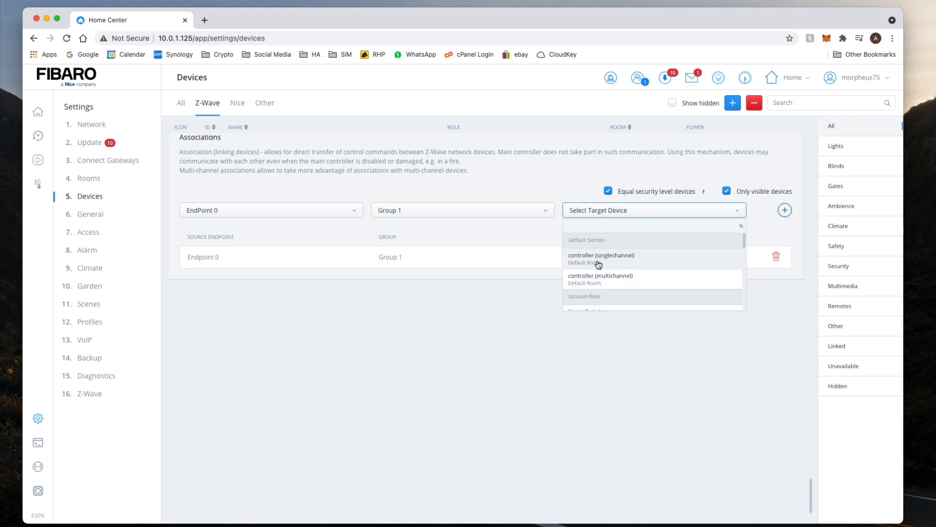
{"action": "left_click", "coordinate": [601, 258]}
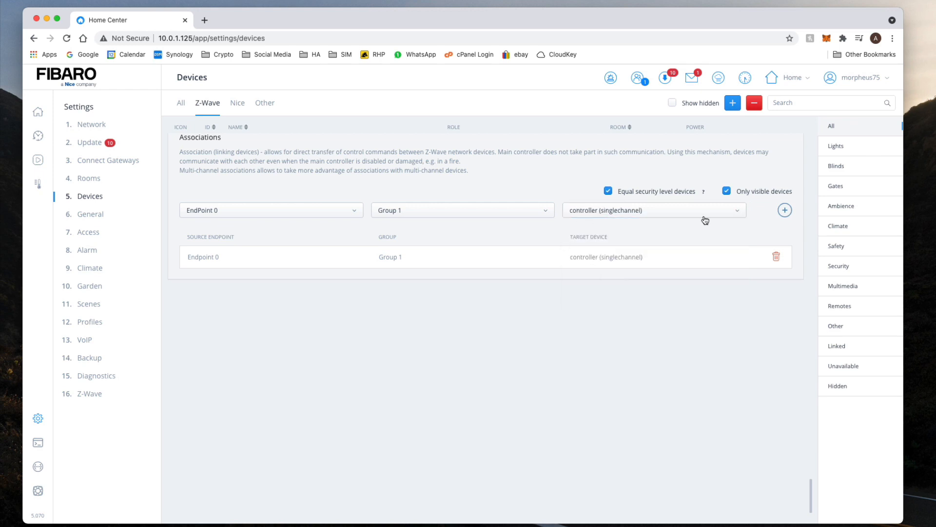
{"action": "mouse_move", "coordinate": [559, 261]}
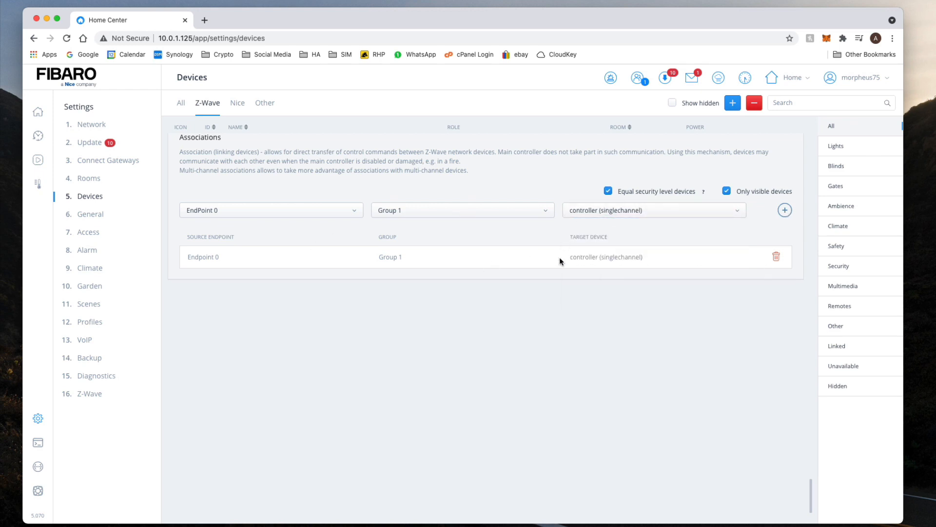
{"action": "mouse_move", "coordinate": [506, 316]}
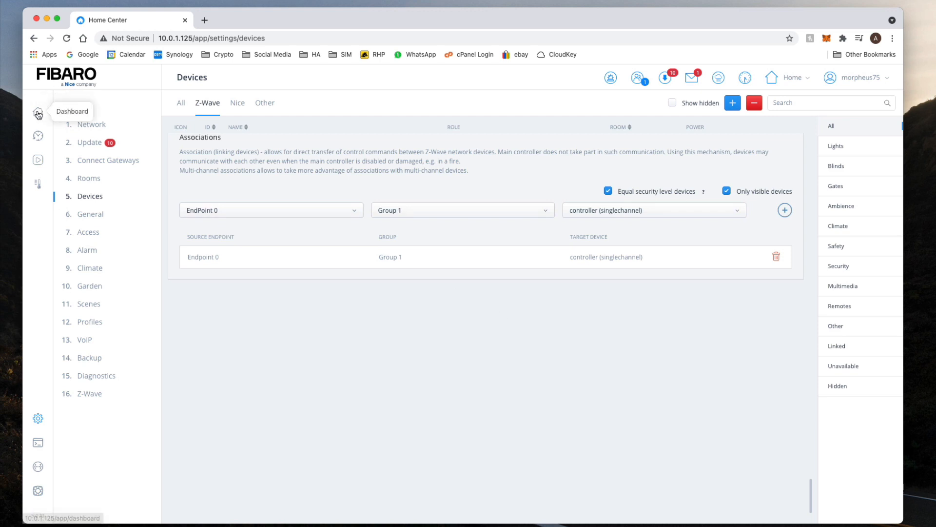
- Reopen the keyfob scenes Lua editor with its debug console showing the nil 'value' error
{"action": "left_click", "coordinate": [38, 112]}
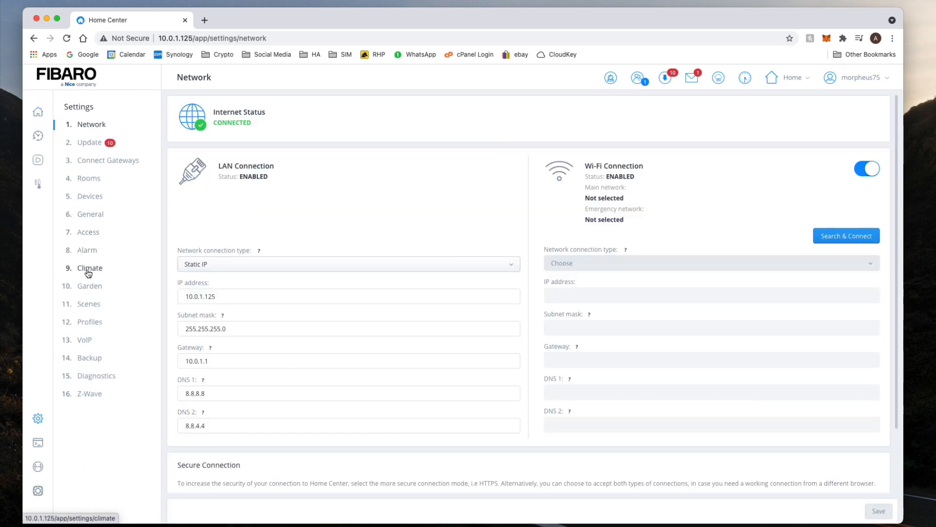
{"action": "left_click", "coordinate": [89, 303]}
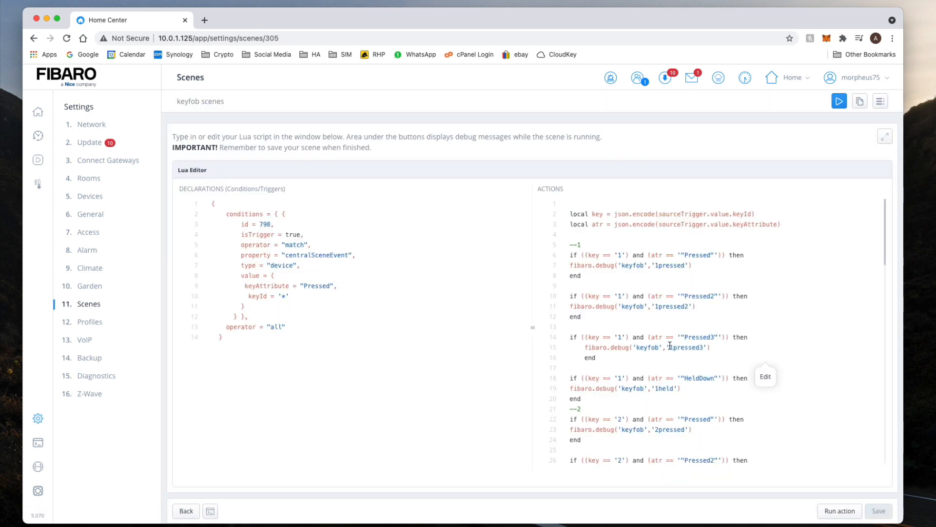
{"action": "left_click", "coordinate": [210, 415]}
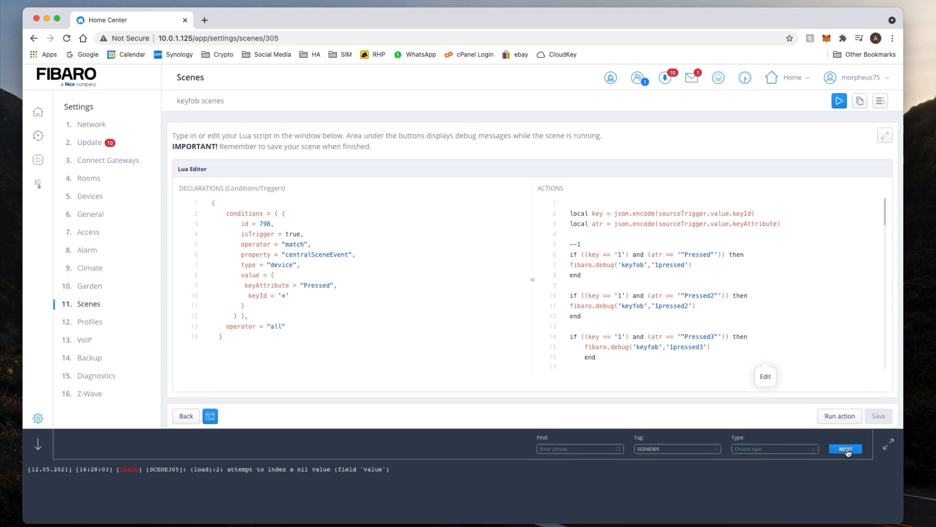
- Add the KEYFOB tag to the debug log filter by searching 'keyf'
{"action": "left_click", "coordinate": [677, 448]}
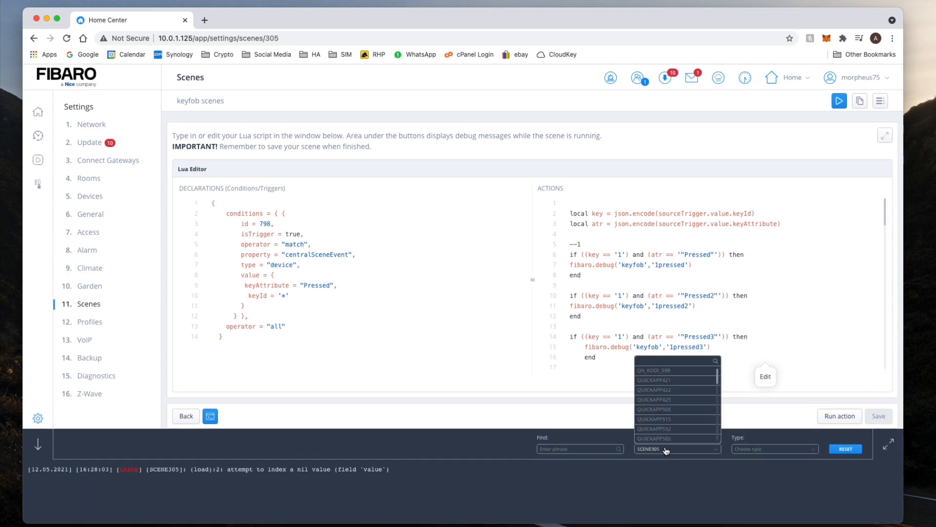
{"action": "type", "text": "keyf"}
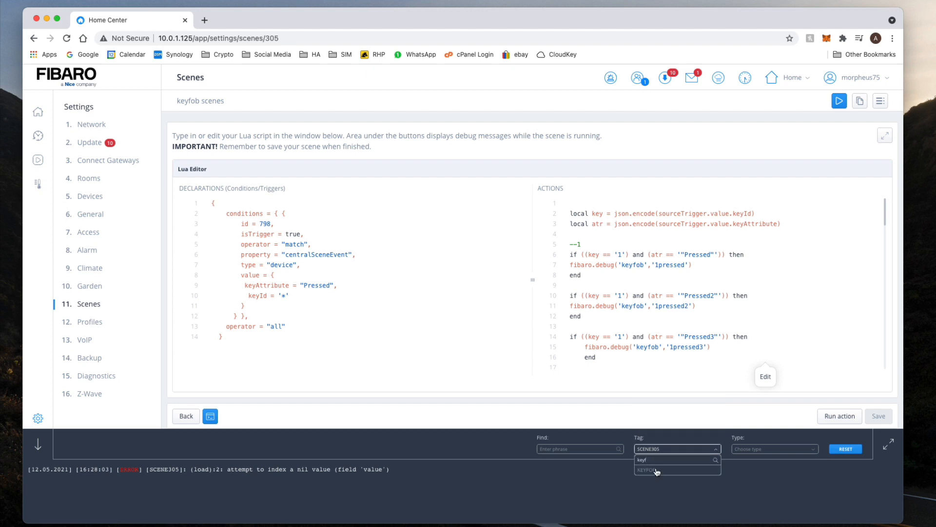
{"action": "left_click", "coordinate": [648, 469]}
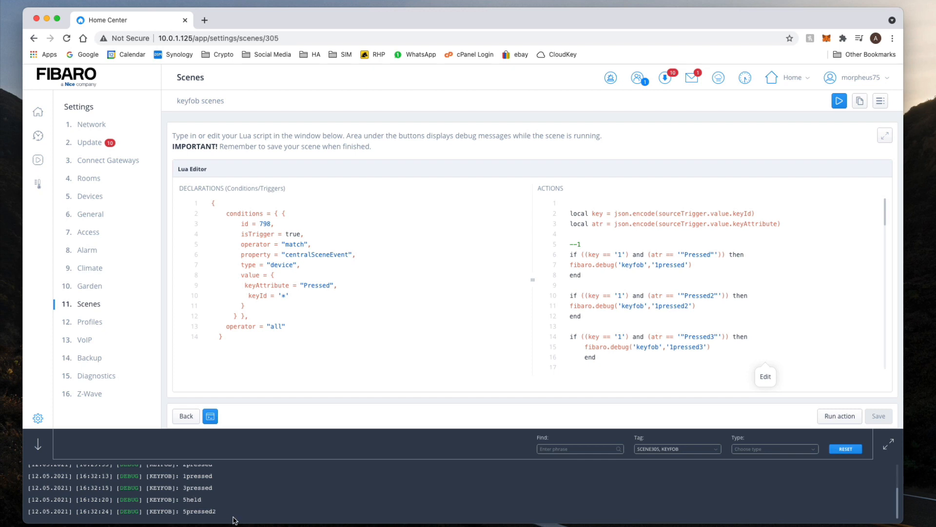
{"action": "mouse_move", "coordinate": [224, 520]}
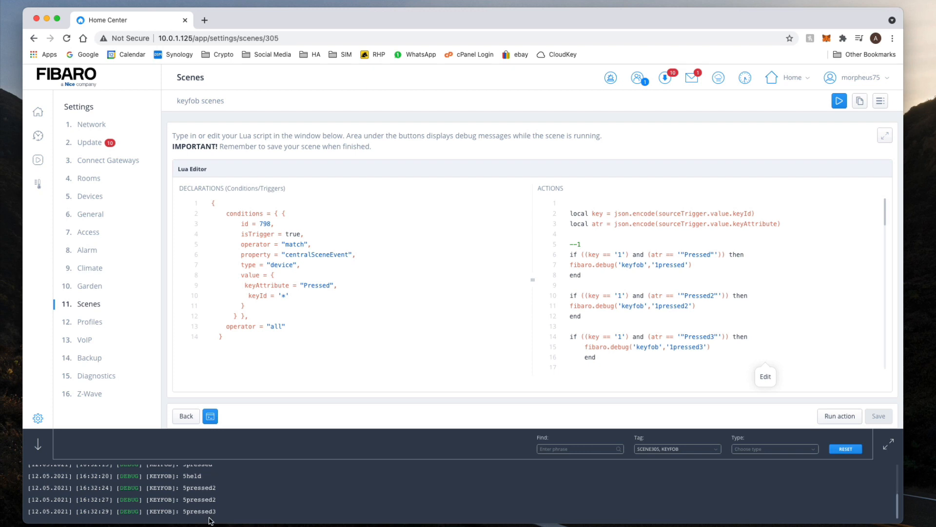
{"action": "mouse_move", "coordinate": [186, 521]}
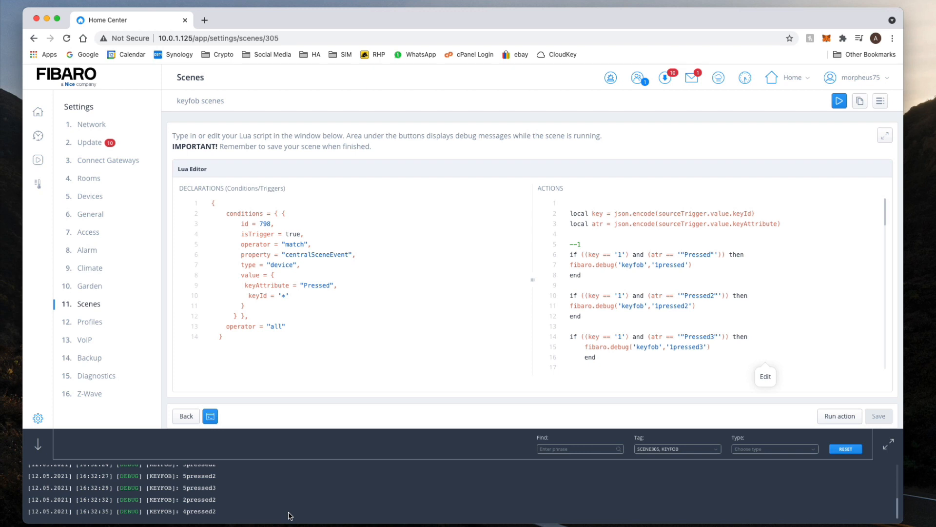
- Expand the Lua editor full-size and review the actions for keys 1 through 6
{"action": "left_click", "coordinate": [38, 443]}
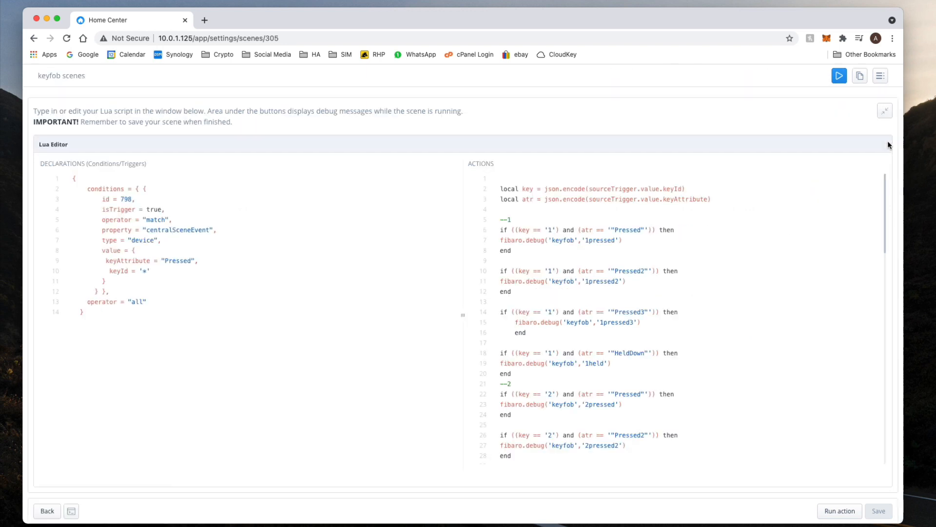
{"action": "left_click", "coordinate": [601, 240]}
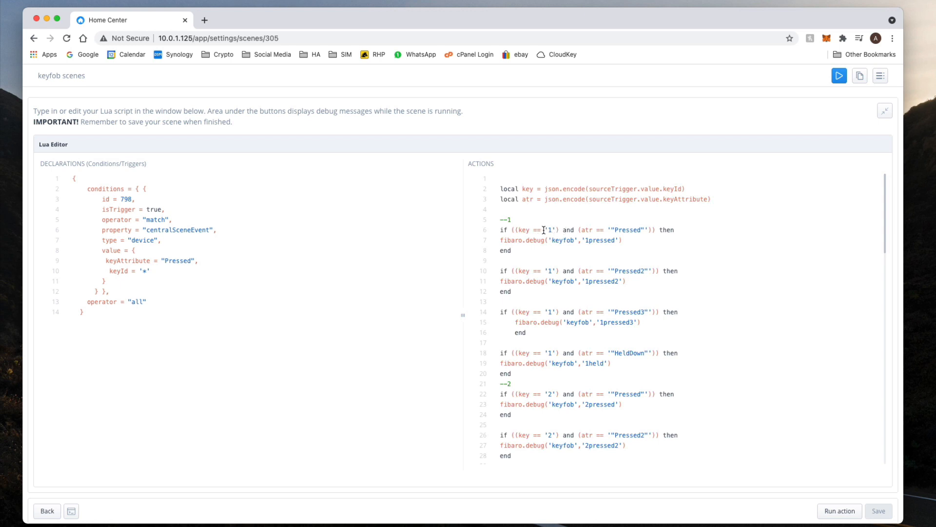
{"action": "scroll", "scroll_direction": "down", "scroll_amount": 3}
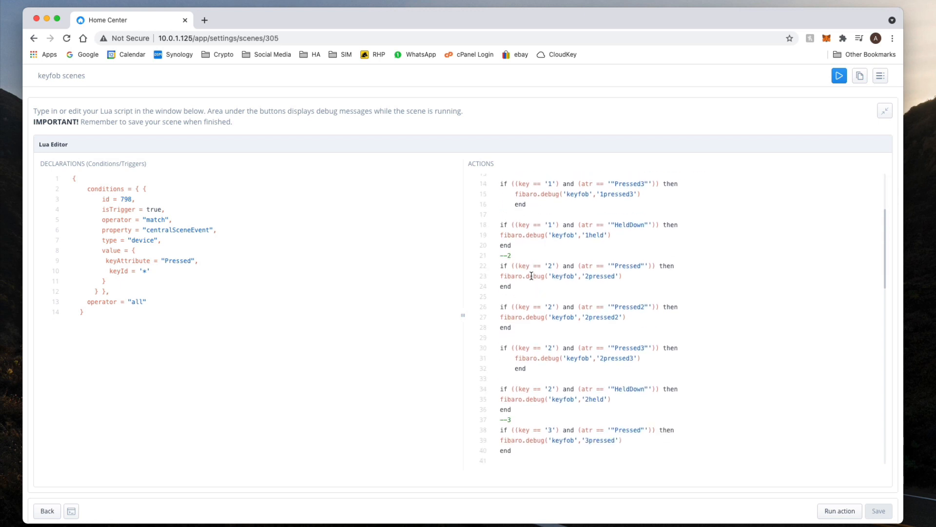
{"action": "scroll", "scroll_direction": "down", "scroll_amount": 3}
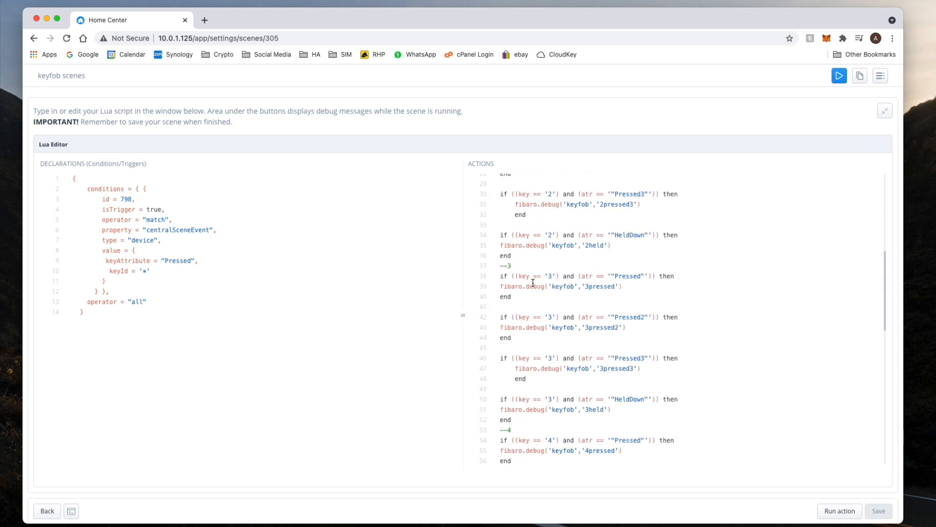
{"action": "scroll", "scroll_direction": "down", "scroll_amount": 3}
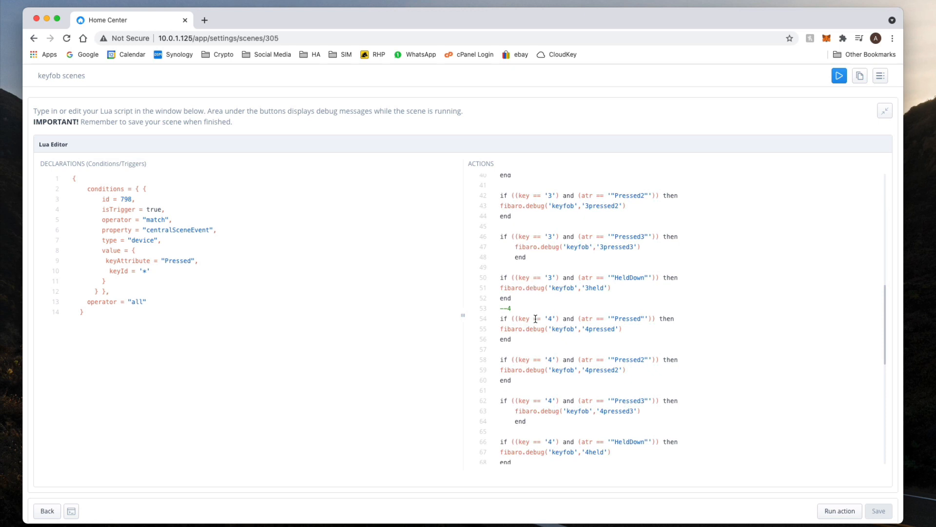
{"action": "scroll", "scroll_direction": "down", "scroll_amount": 3}
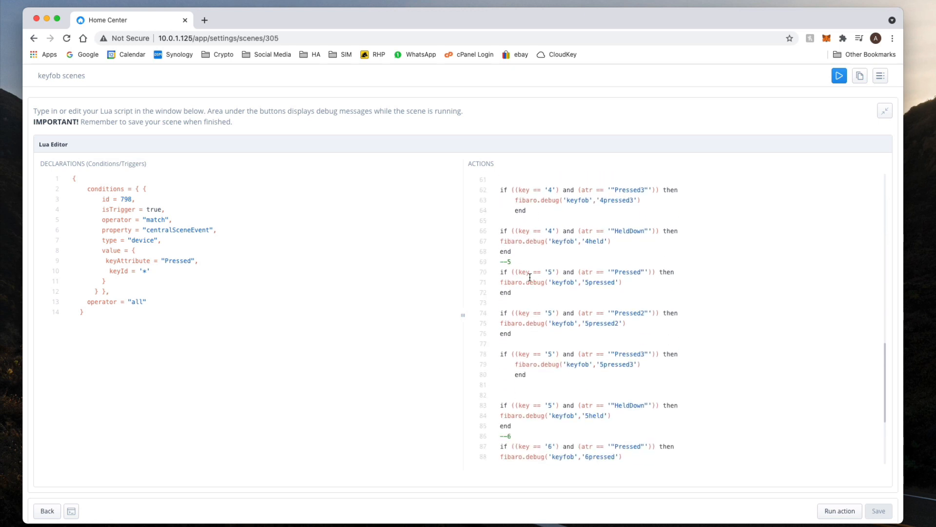
{"action": "scroll", "scroll_direction": "down", "scroll_amount": 3}
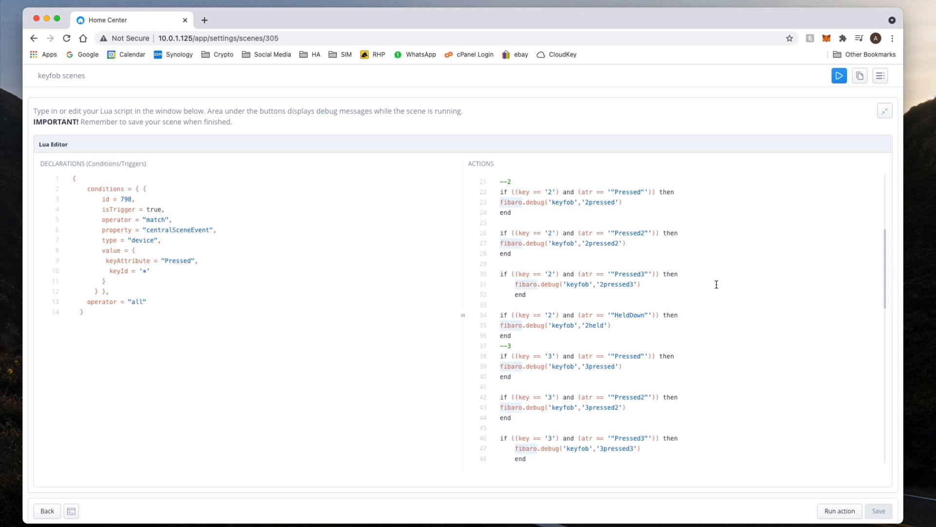
- Under key 1 Pressed, comment out the debug line and add fibaro.call(78, "turnOff")
{"action": "type", "text": "--"}
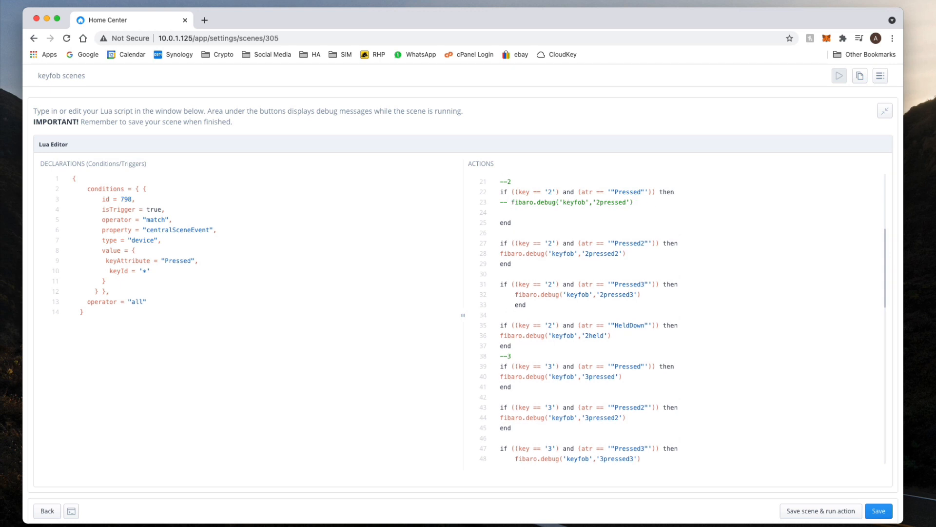
{"action": "type", "text": "fi"}
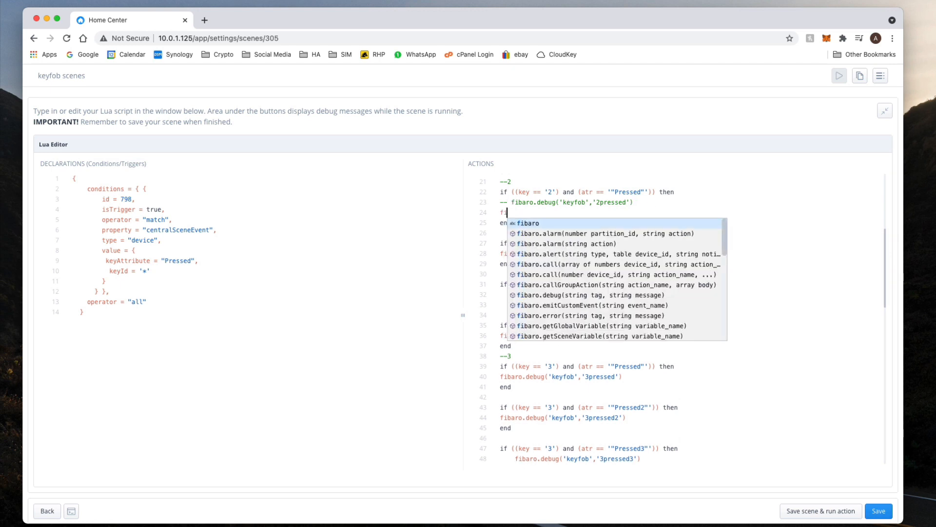
{"action": "type", "text": "bacall"}
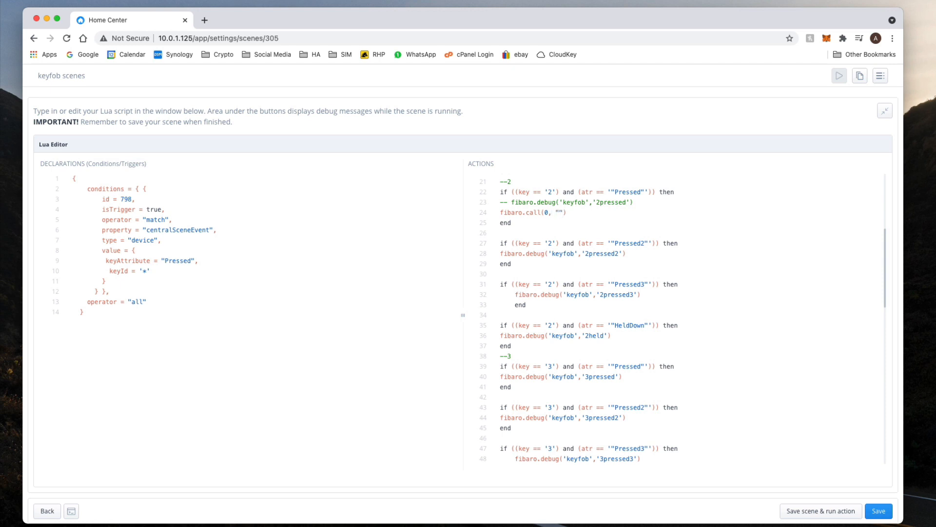
{"action": "type", "text": "trund"}
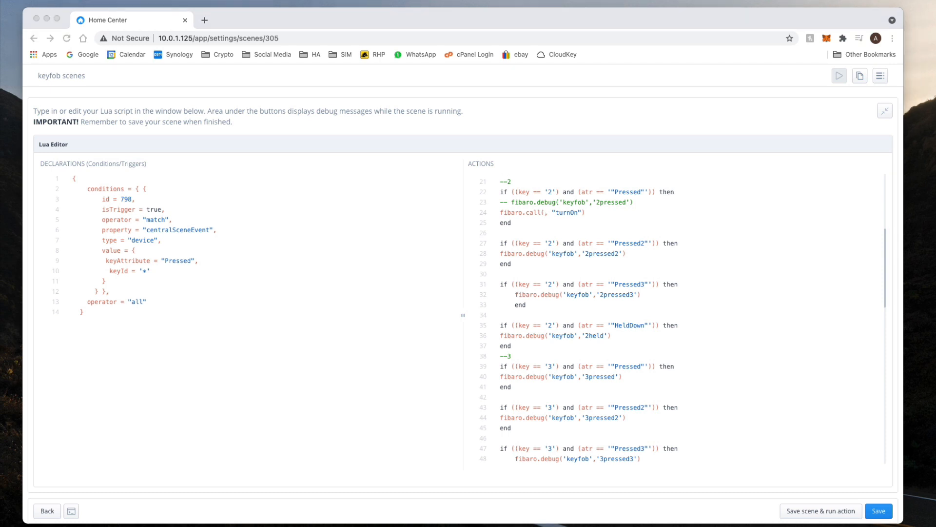
{"action": "mouse_move", "coordinate": [441, 332]}
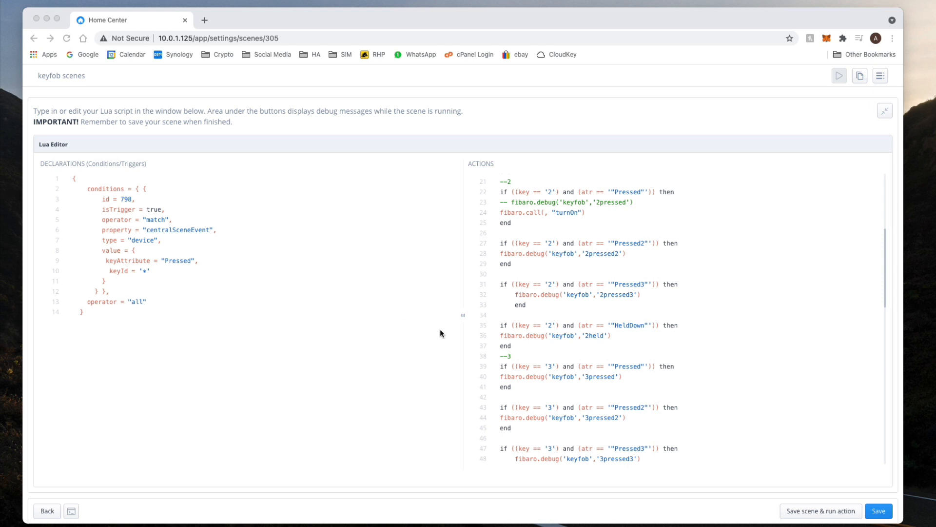
{"action": "mouse_move", "coordinate": [544, 213]}
{"action": "type", "text": "78"}
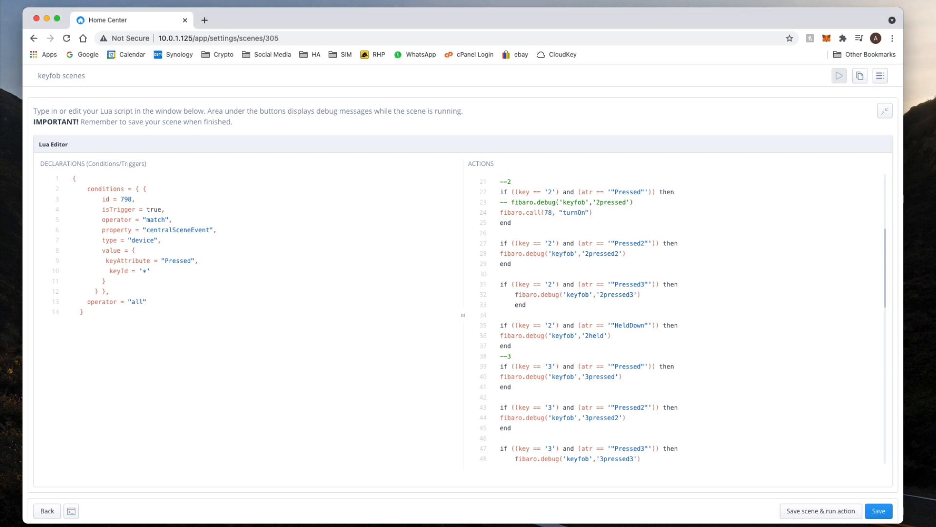
{"action": "left_click_drag", "start_coordinate": [544, 212], "coordinate": [591, 212]}
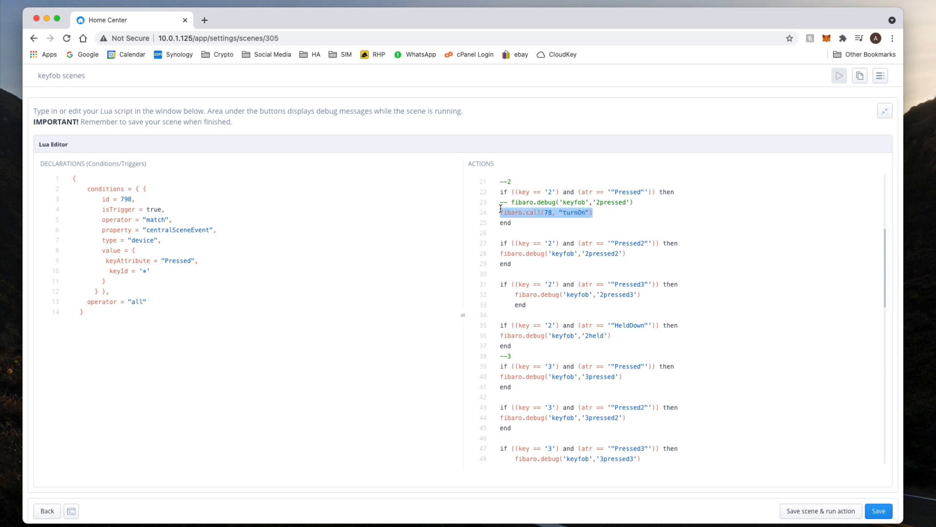
- Add fibaro.call(78, "turnOn") for key 2, comment its debug line, and save the scene
{"action": "scroll", "scroll_direction": "down", "scroll_amount": 3}
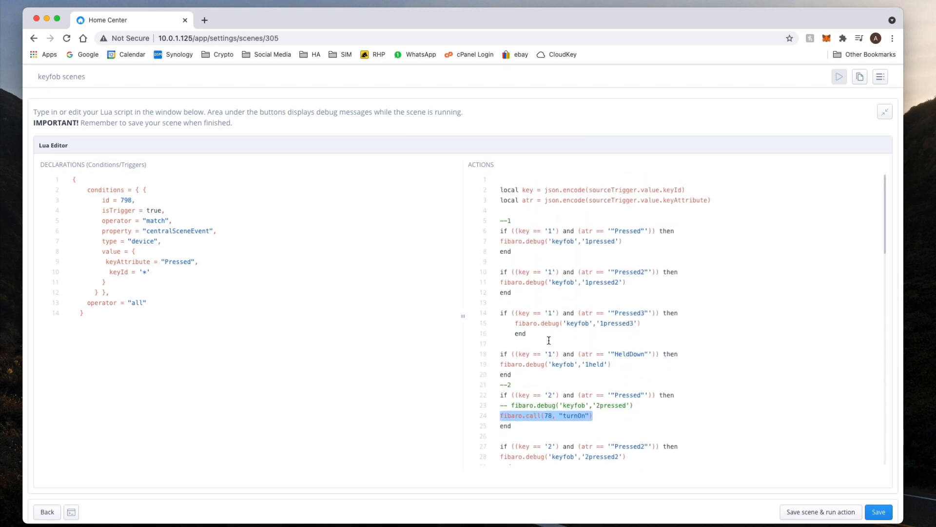
{"action": "type", "text": "fibaro.call(78, \"turnOn\")"}
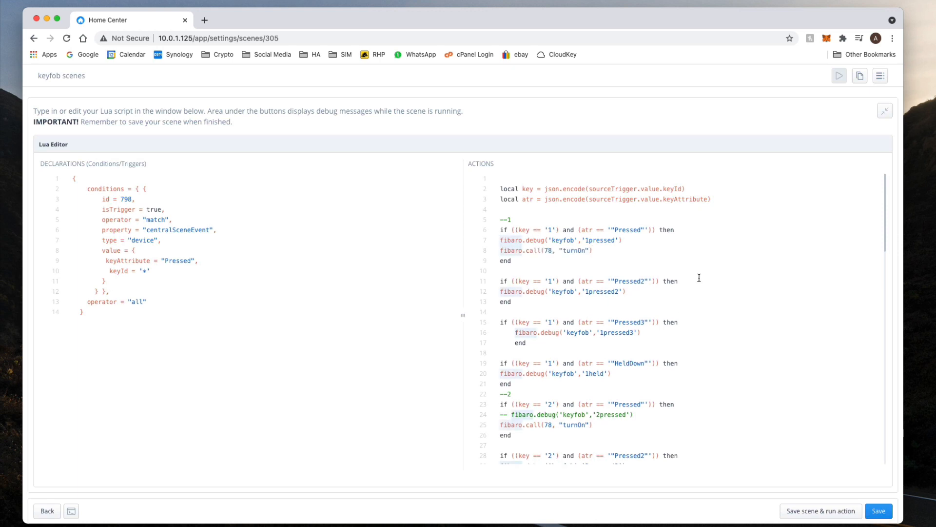
{"action": "type", "text": "--"}
{"action": "type", "text": "ff"}
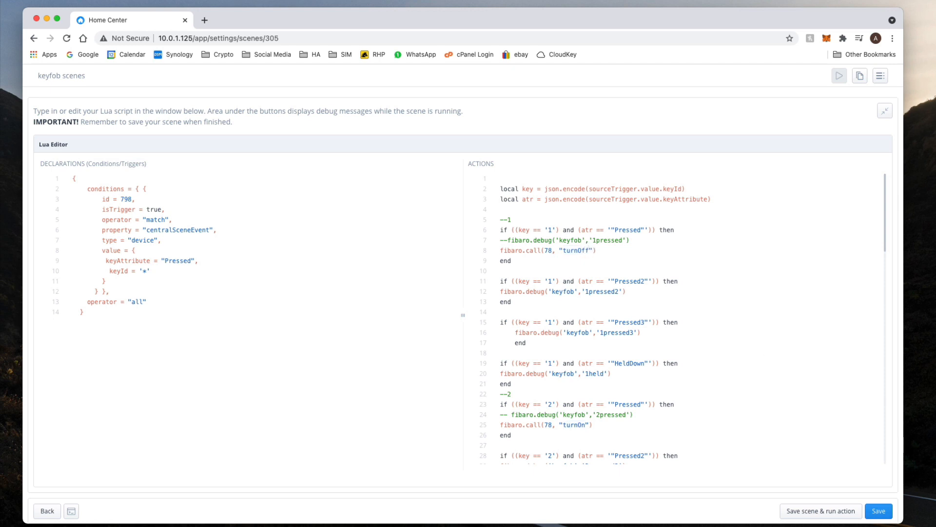
{"action": "left_click", "coordinate": [877, 510]}
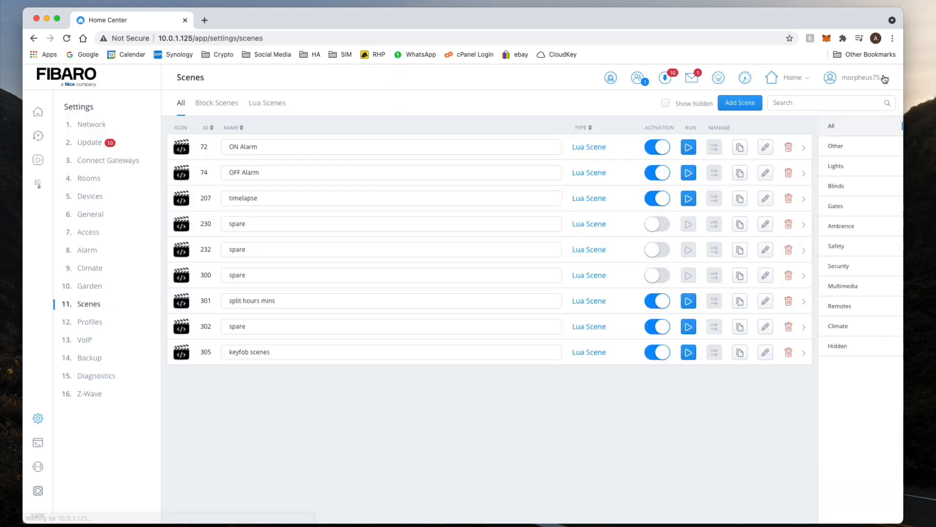
- Assign the KeyFob device 798 to the Back Room in its device settings
{"action": "left_click", "coordinate": [38, 111]}
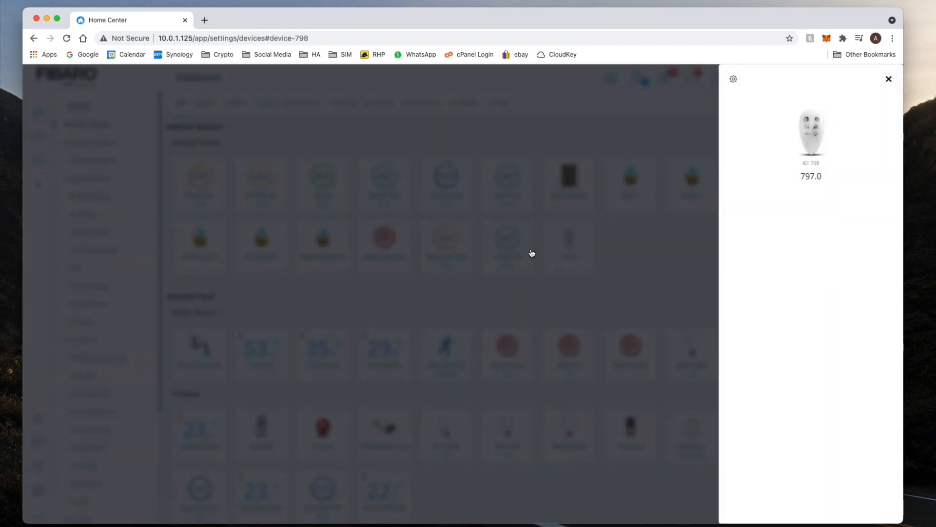
{"action": "left_click", "coordinate": [890, 79]}
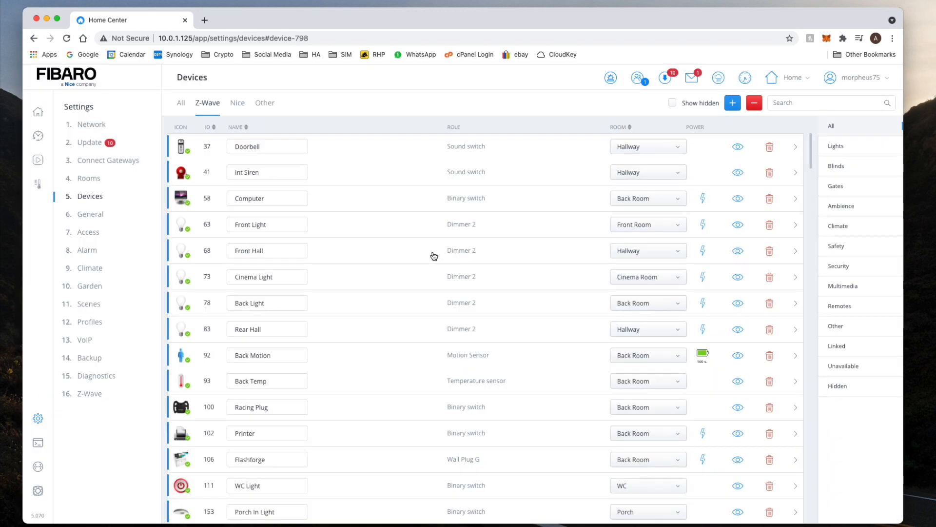
{"action": "left_click", "coordinate": [648, 146]}
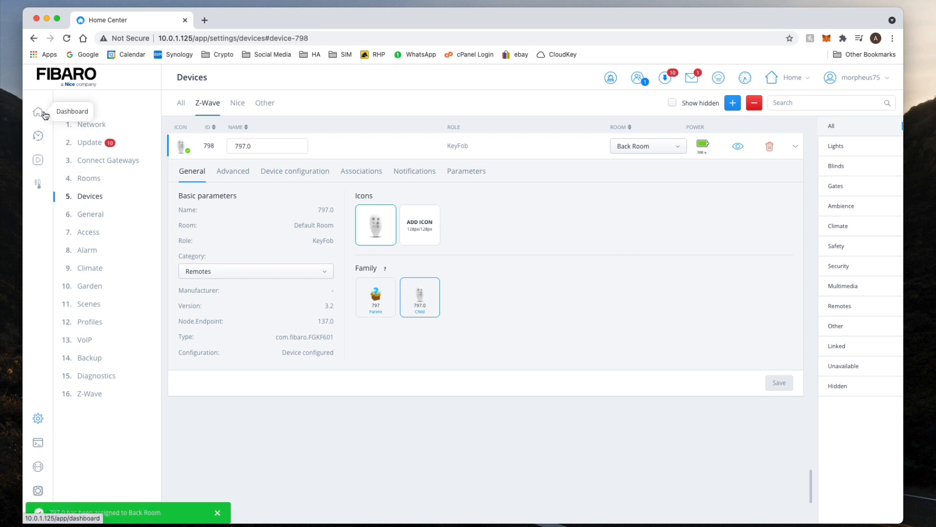
- Show the Back Room devices on the dashboard, including the KeyFob tile
{"action": "left_click", "coordinate": [38, 111]}
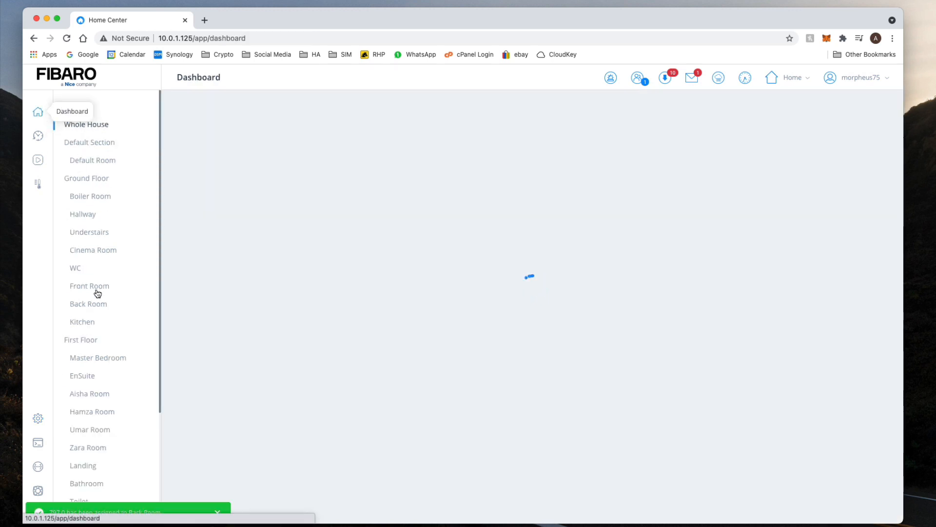
{"action": "left_click", "coordinate": [88, 304]}
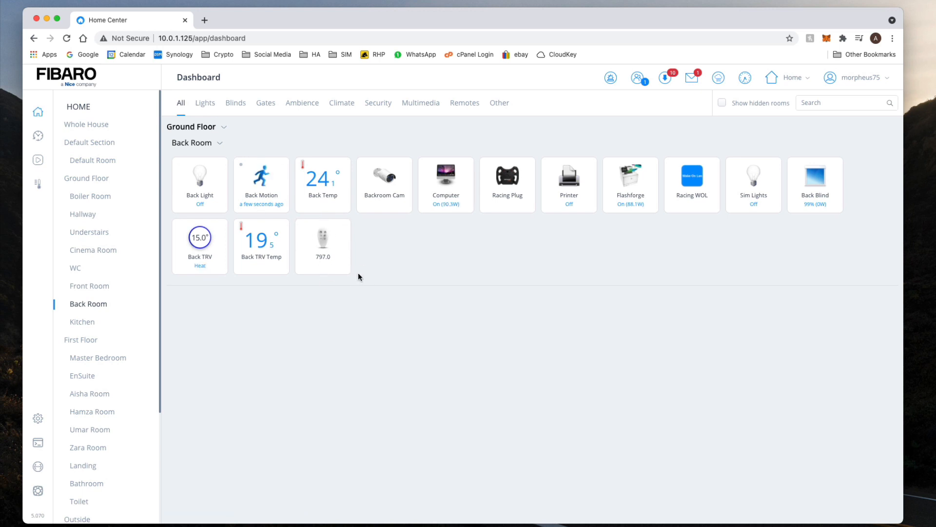
{"action": "mouse_move", "coordinate": [398, 304]}
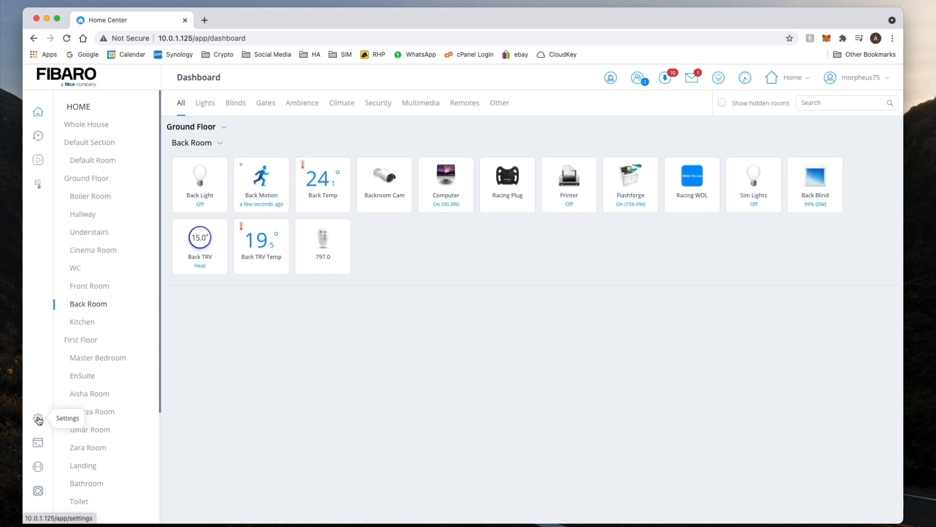
- Review the keyfob scenes script, folding the key 1 Pressed3 block, then switch to the Facebook support page
{"action": "left_click", "coordinate": [38, 418]}
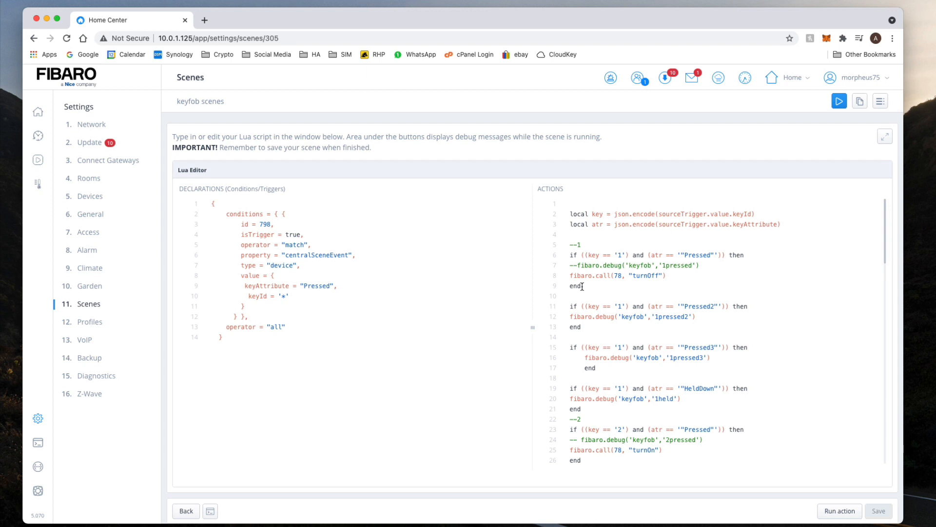
{"action": "mouse_move", "coordinate": [568, 270]}
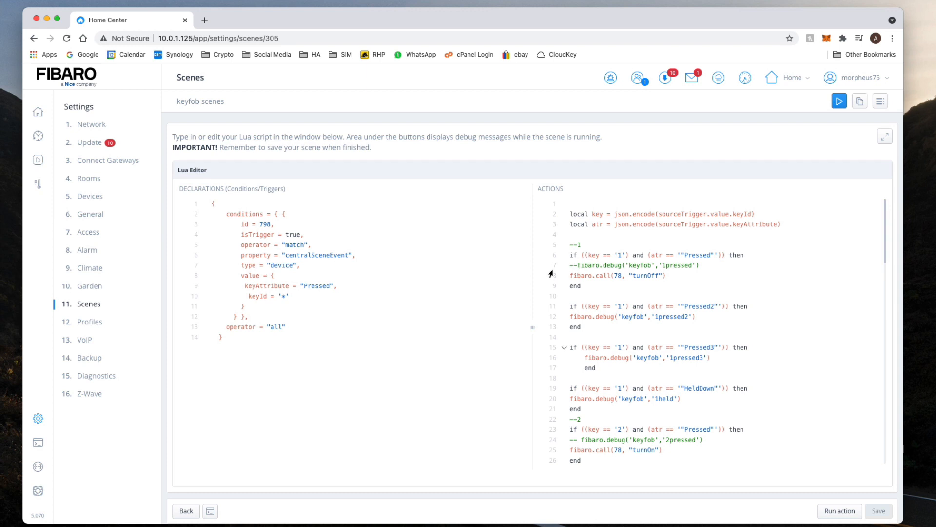
{"action": "mouse_move", "coordinate": [548, 320]}
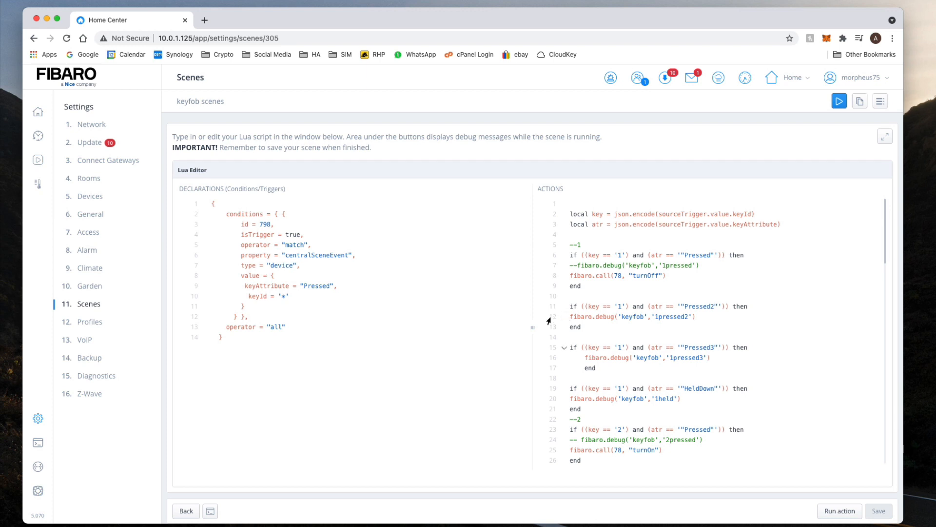
{"action": "mouse_move", "coordinate": [544, 329]}
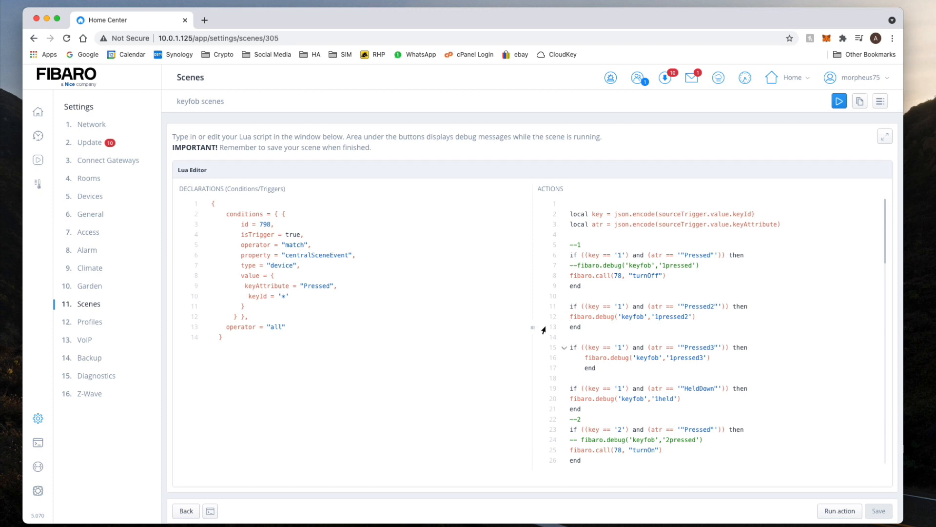
{"action": "mouse_move", "coordinate": [564, 354]}
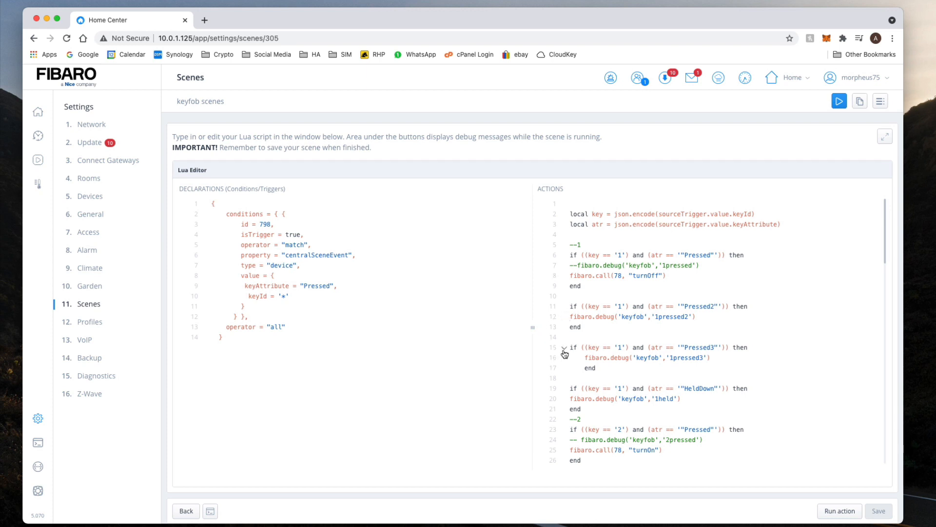
{"action": "left_click", "coordinate": [564, 347]}
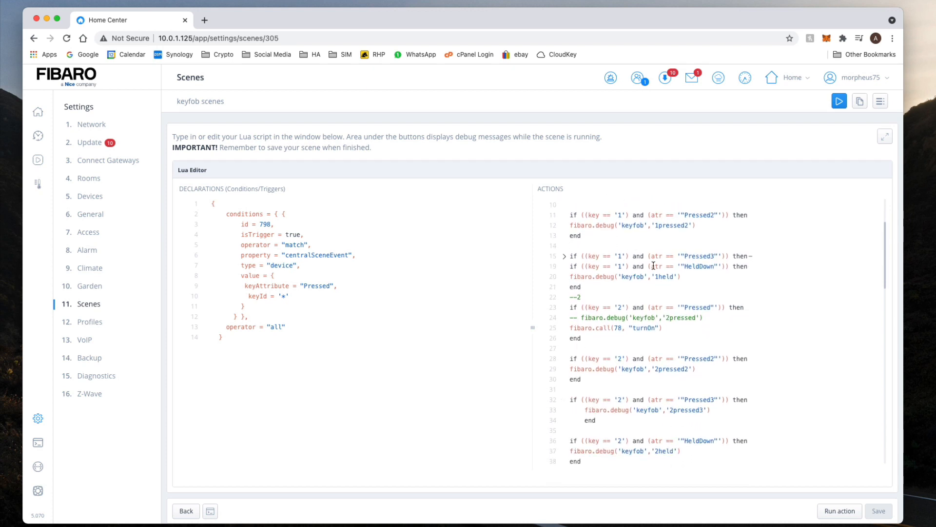
{"action": "left_click", "coordinate": [565, 256]}
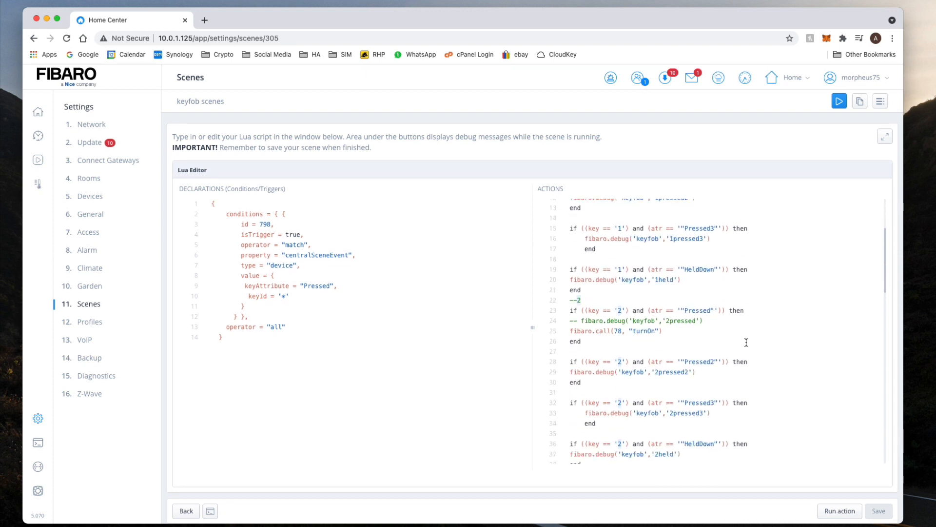
{"action": "scroll", "scroll_direction": "down", "scroll_amount": 3}
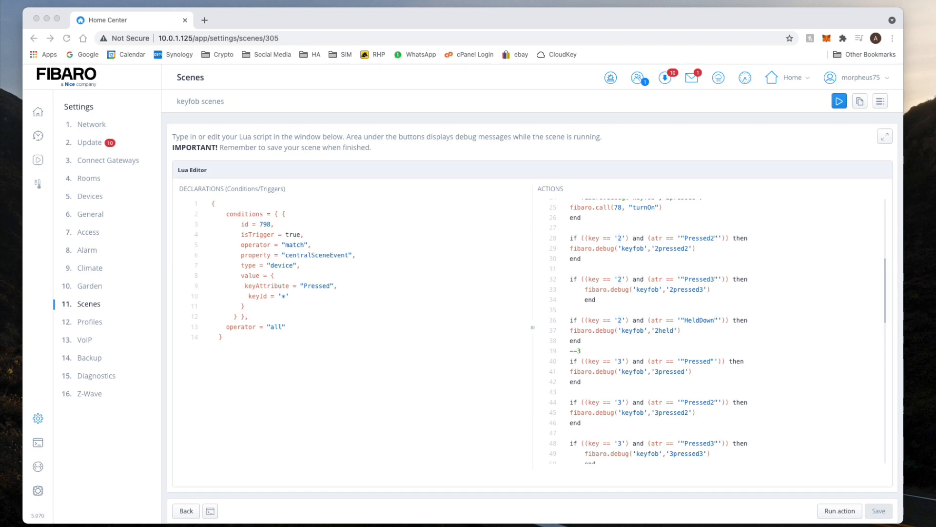
{"action": "left_click", "coordinate": [161, 19]}
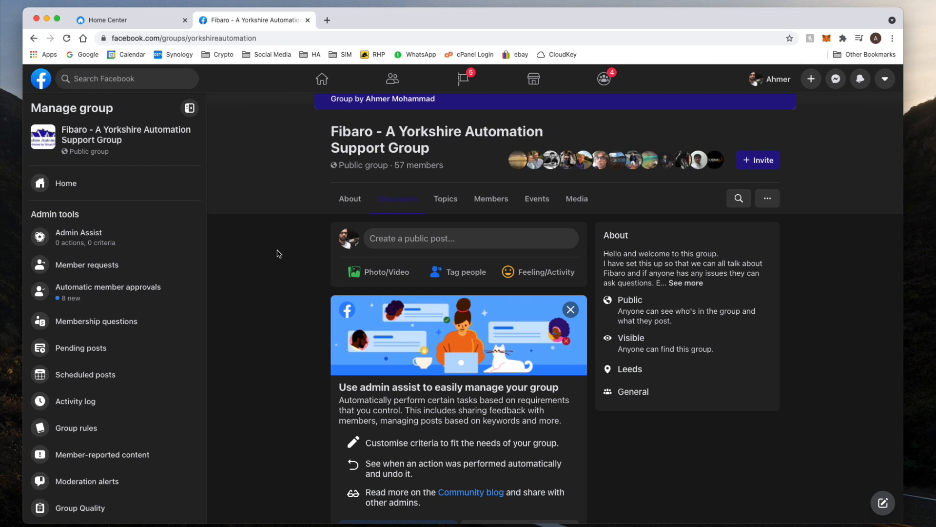
{"action": "mouse_move", "coordinate": [607, 269]}
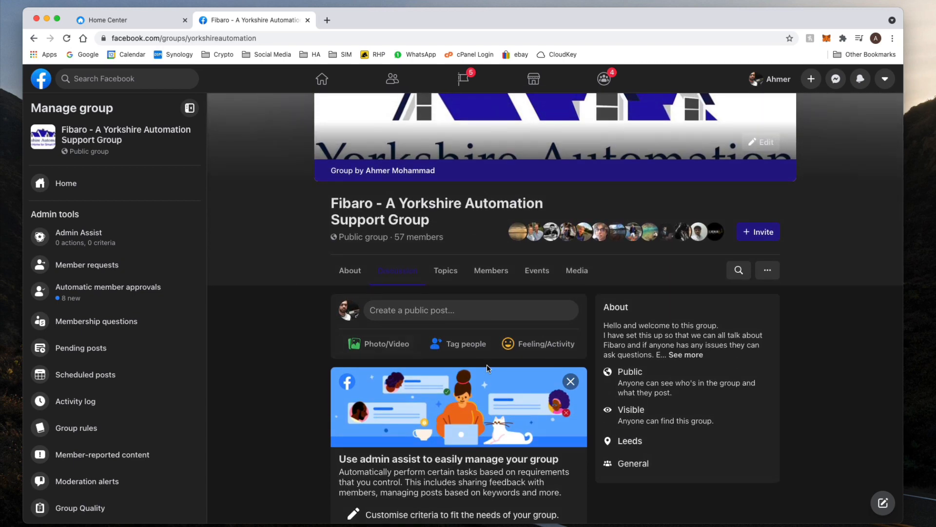
{"action": "scroll", "scroll_direction": "down", "scroll_amount": 3}
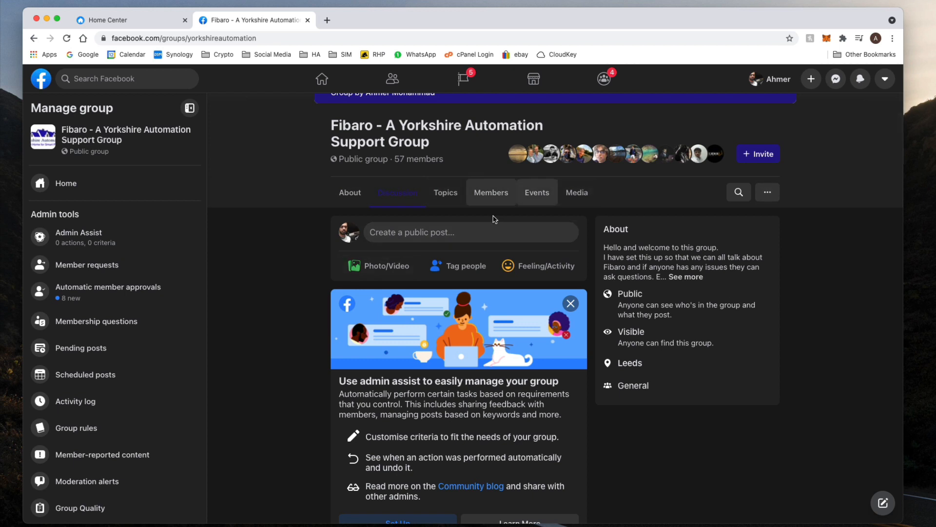
{"action": "mouse_move", "coordinate": [371, 305]}
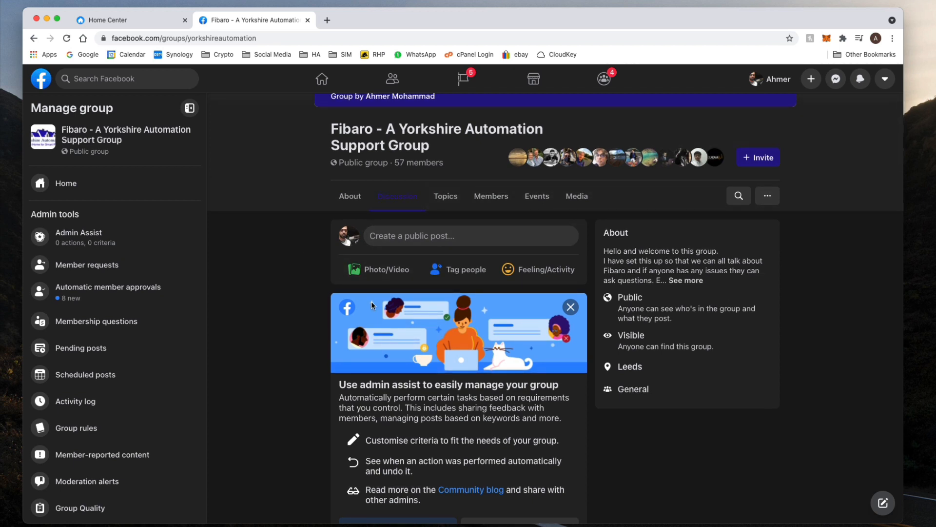
{"action": "mouse_move", "coordinate": [437, 361]}
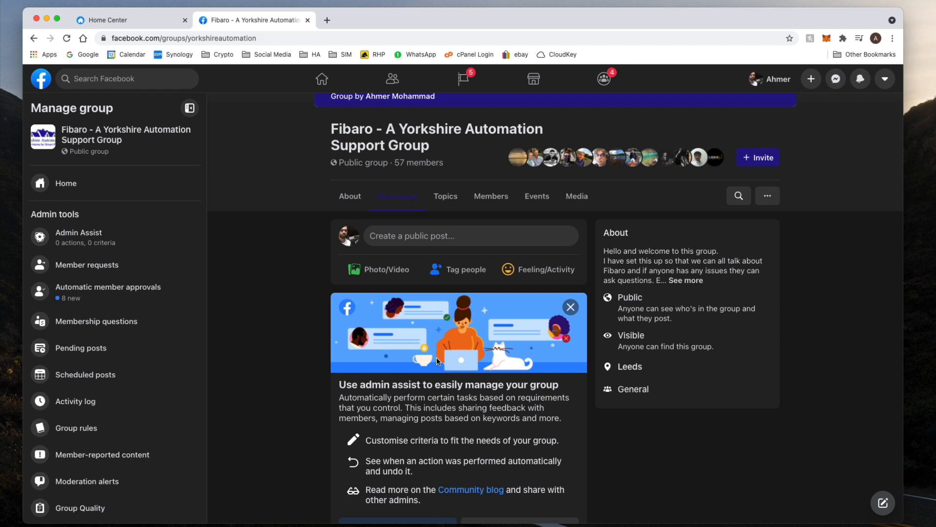
{"action": "mouse_move", "coordinate": [438, 362]}
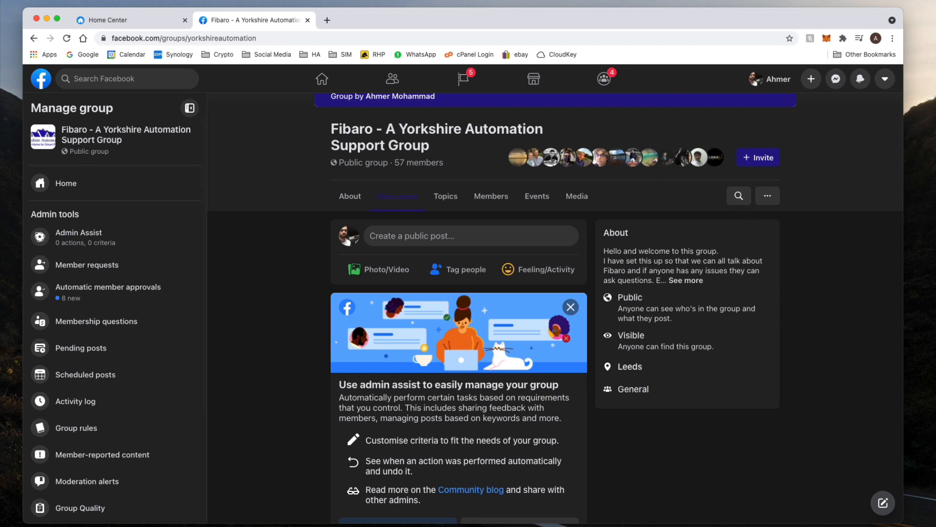